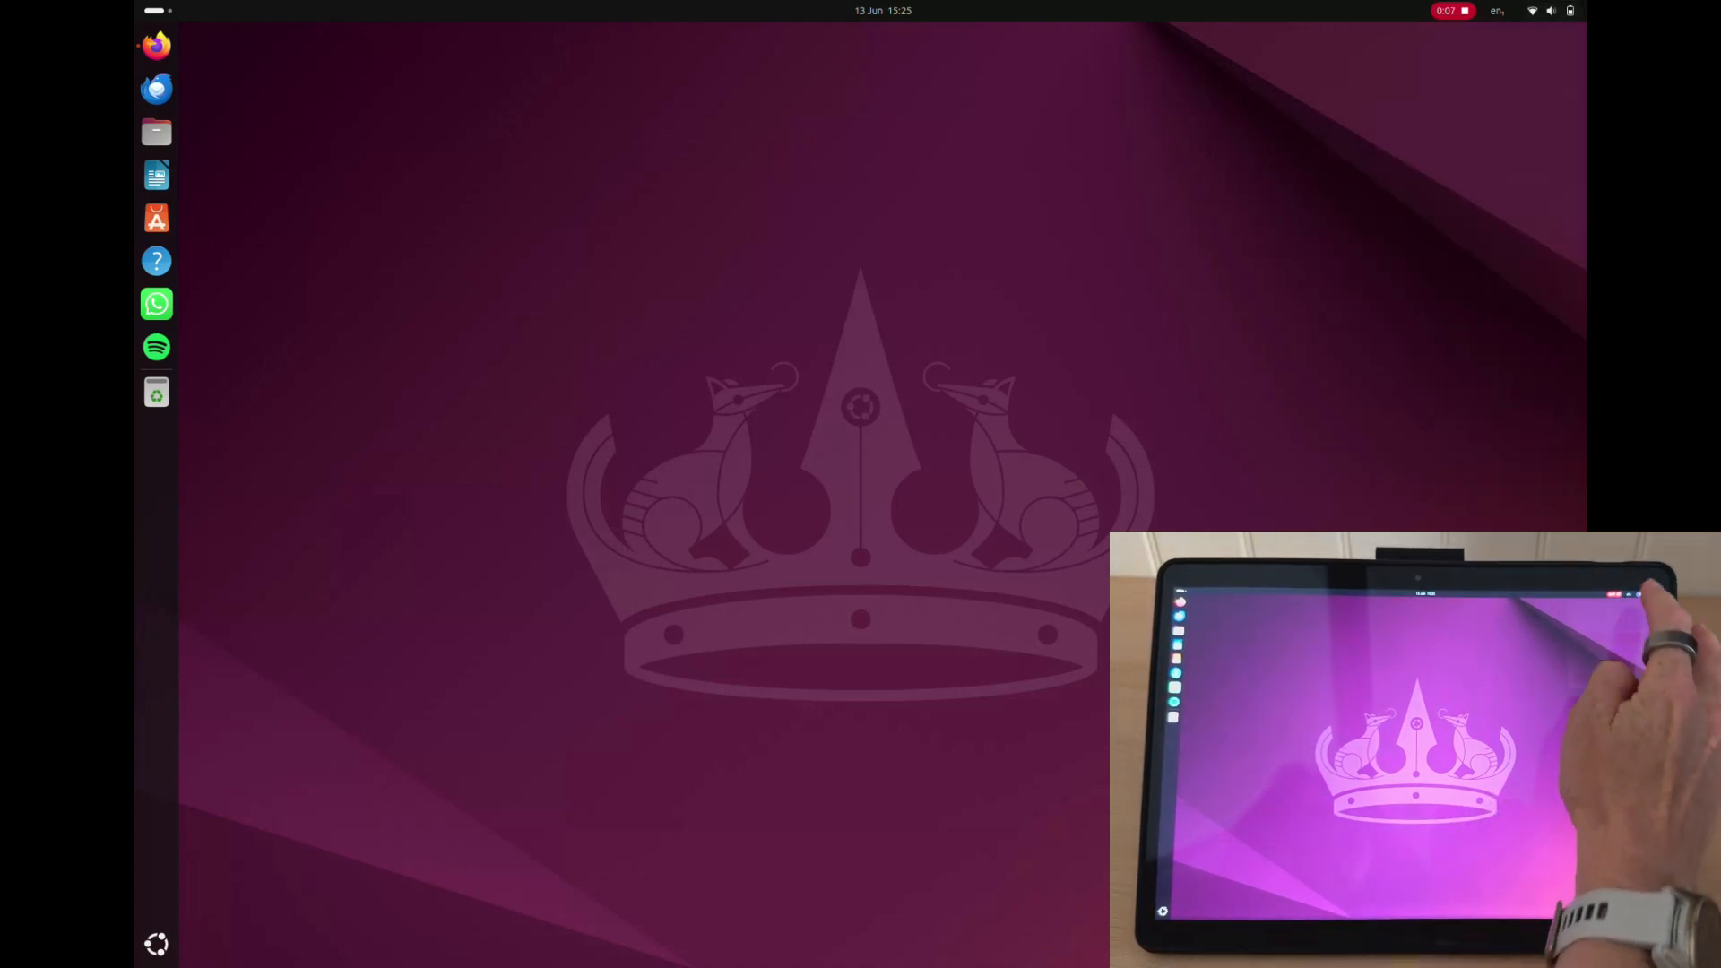
Step: Set the Screen Display scale to 200 % and keep the change
click(156, 393)
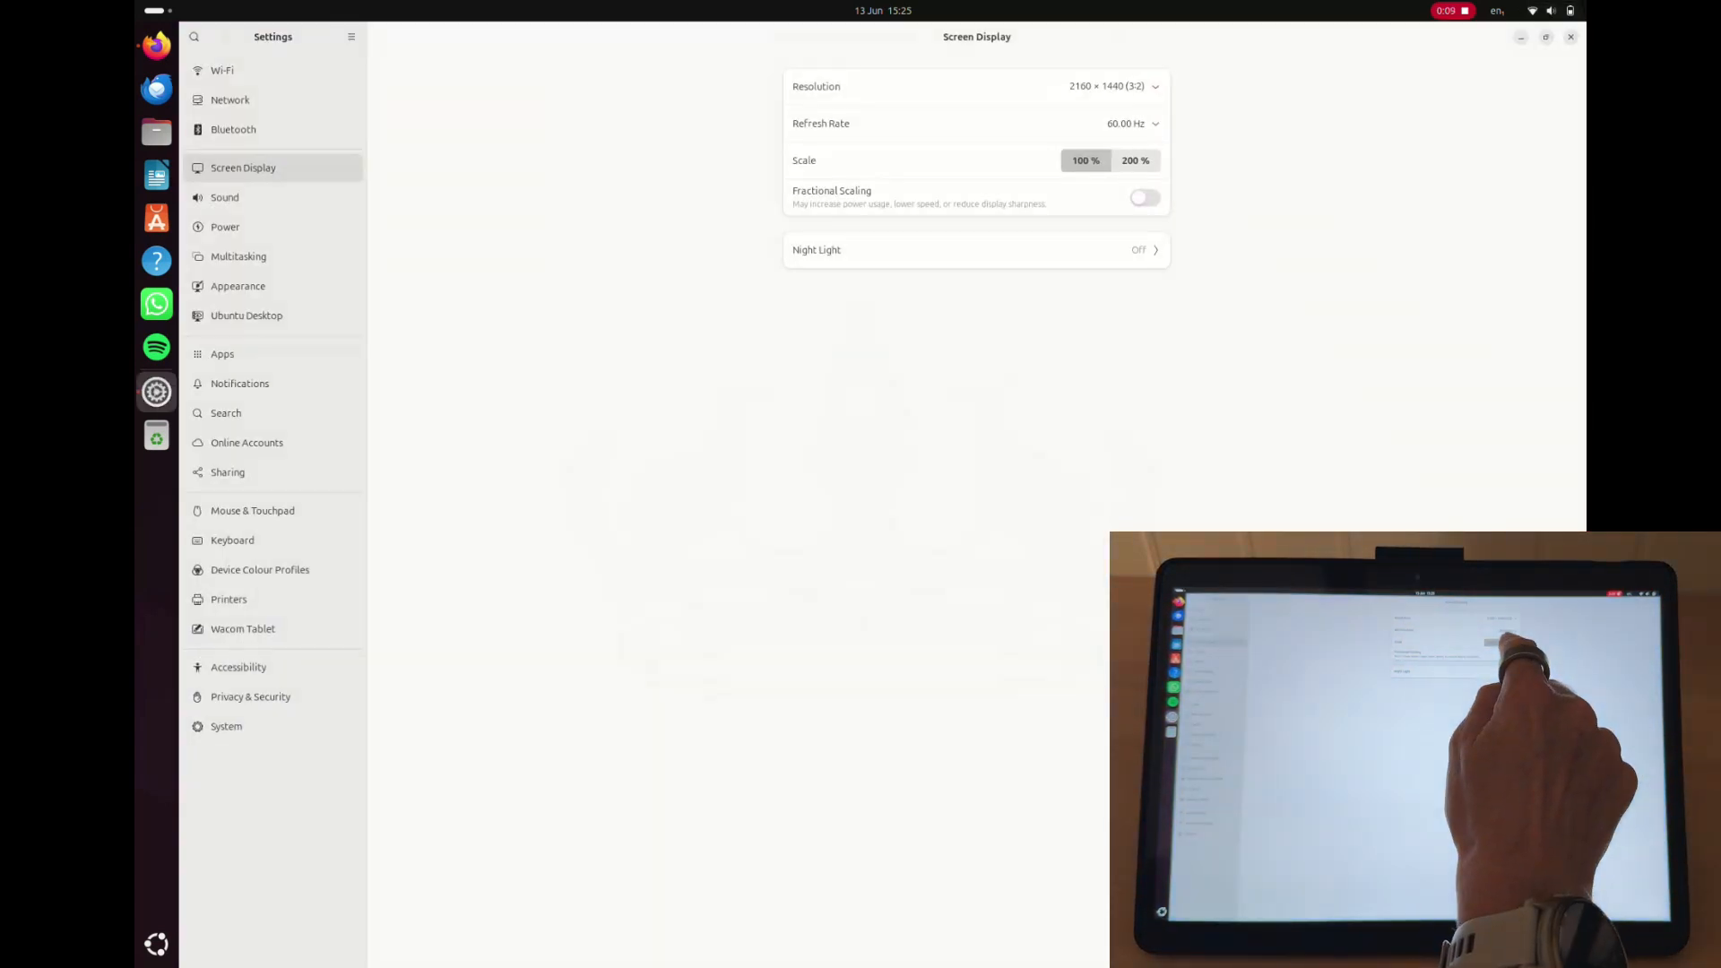
click(1135, 160)
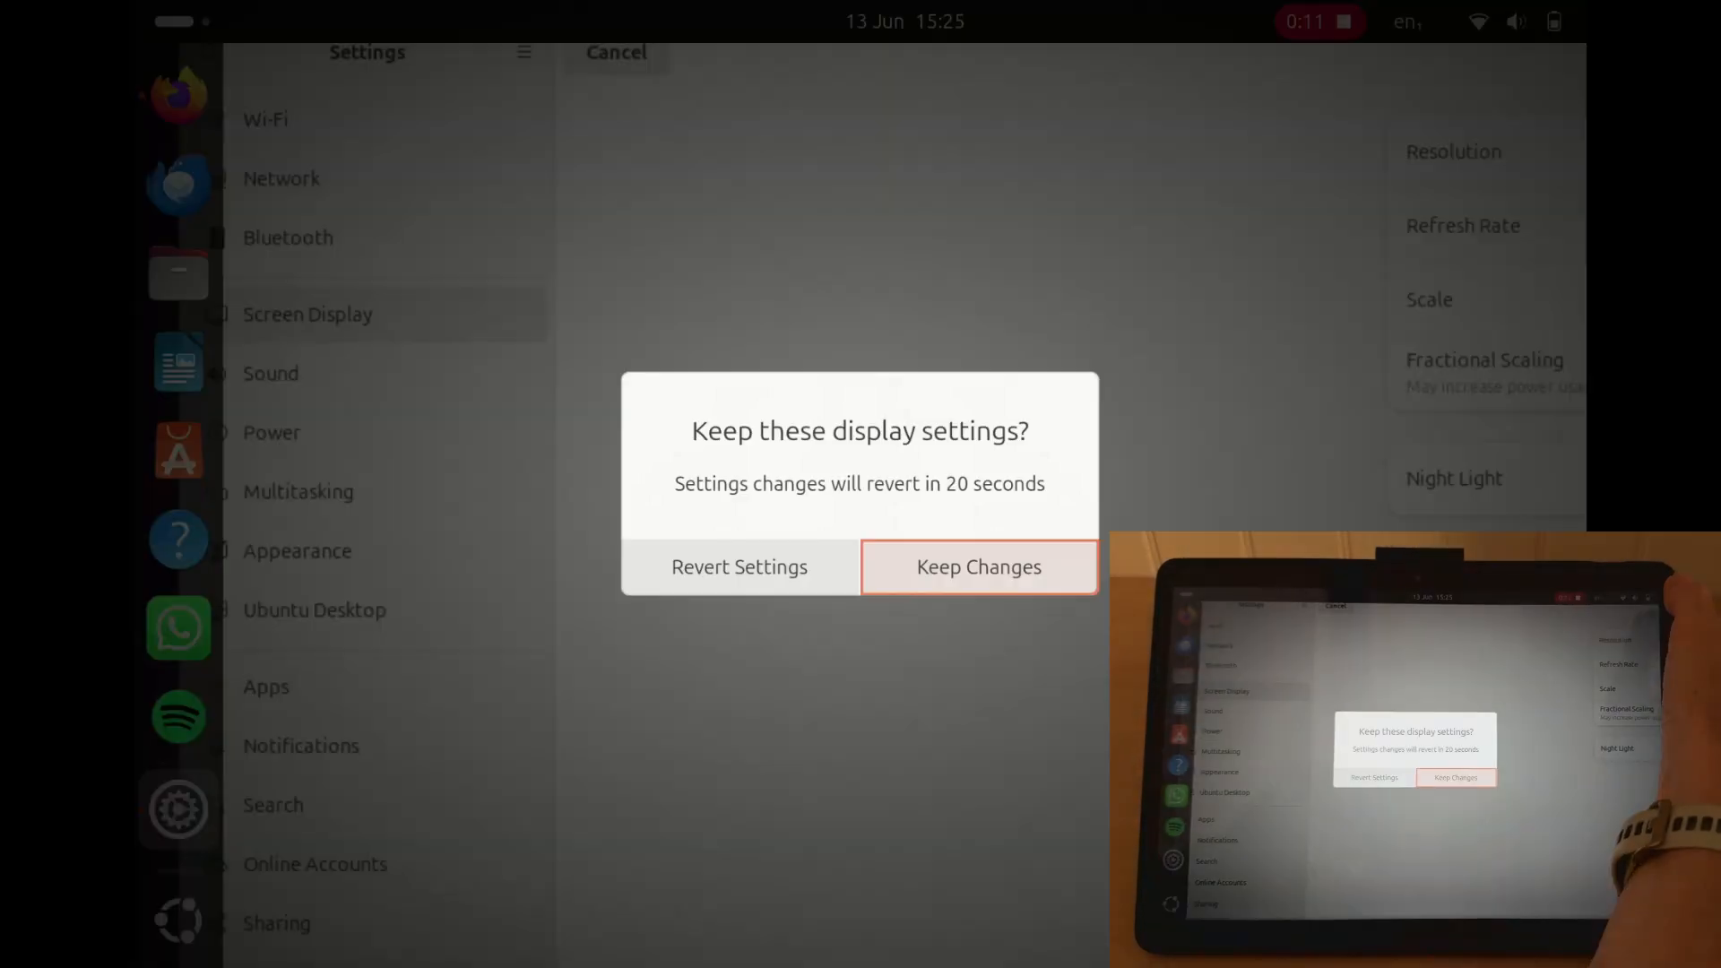
click(977, 567)
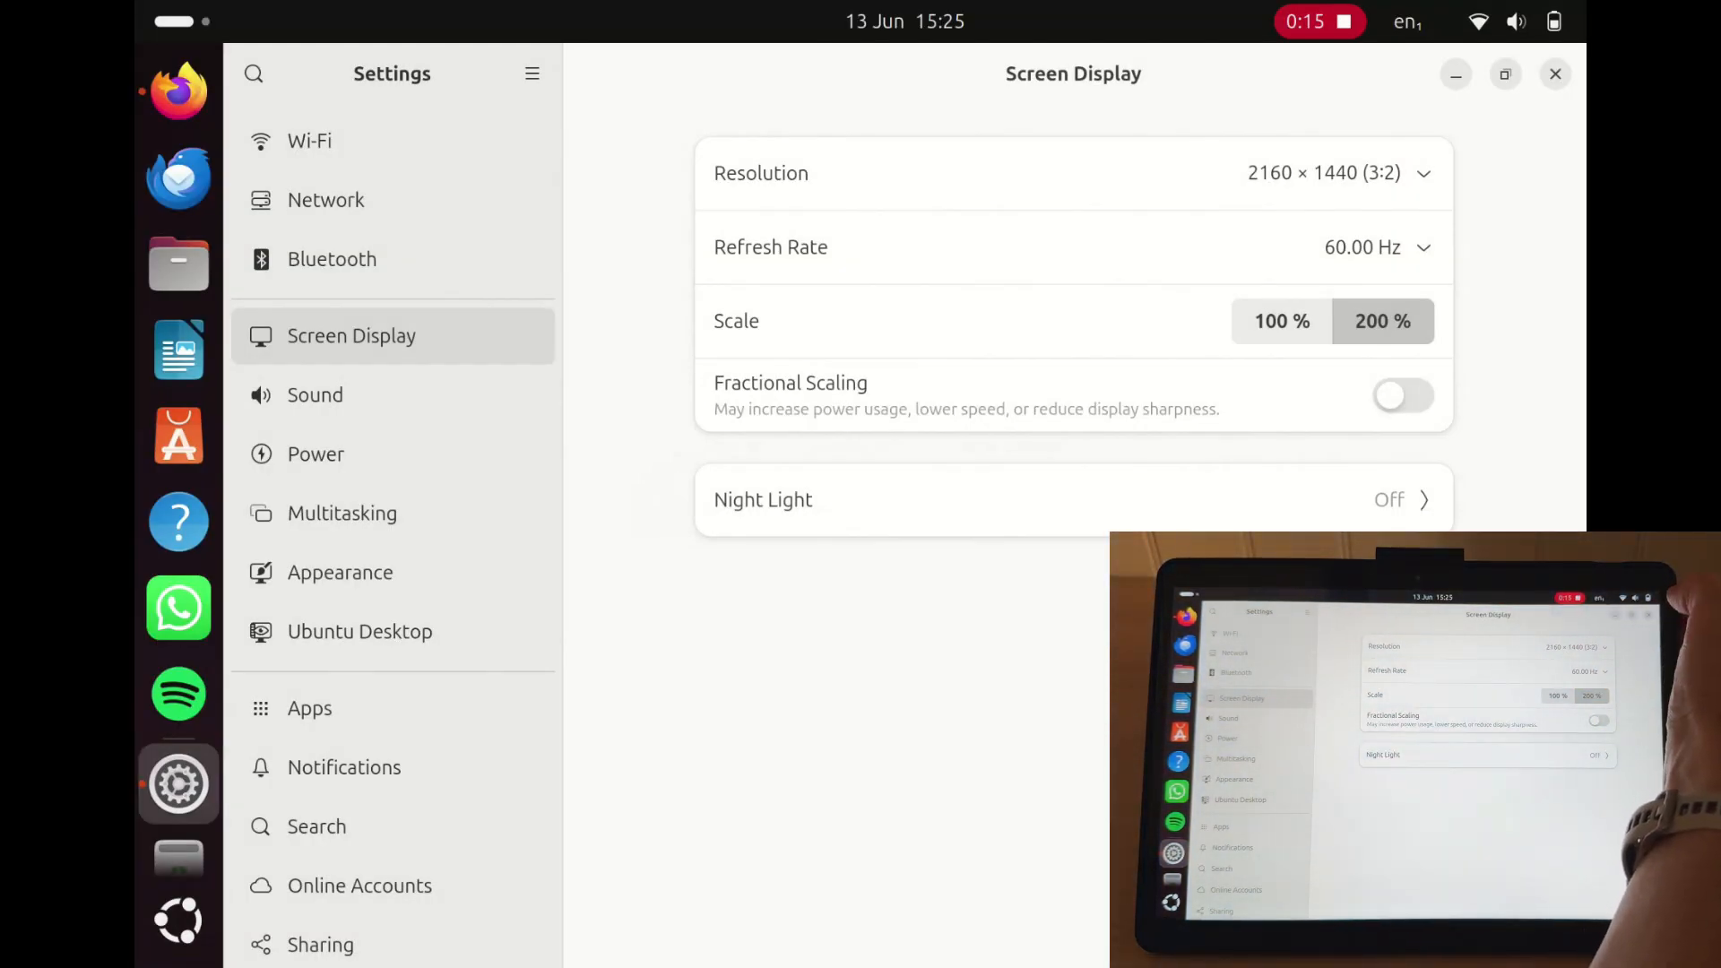
Step: Close Settings, launch Spotify from the dock and play the current George Ezra track
click(1554, 74)
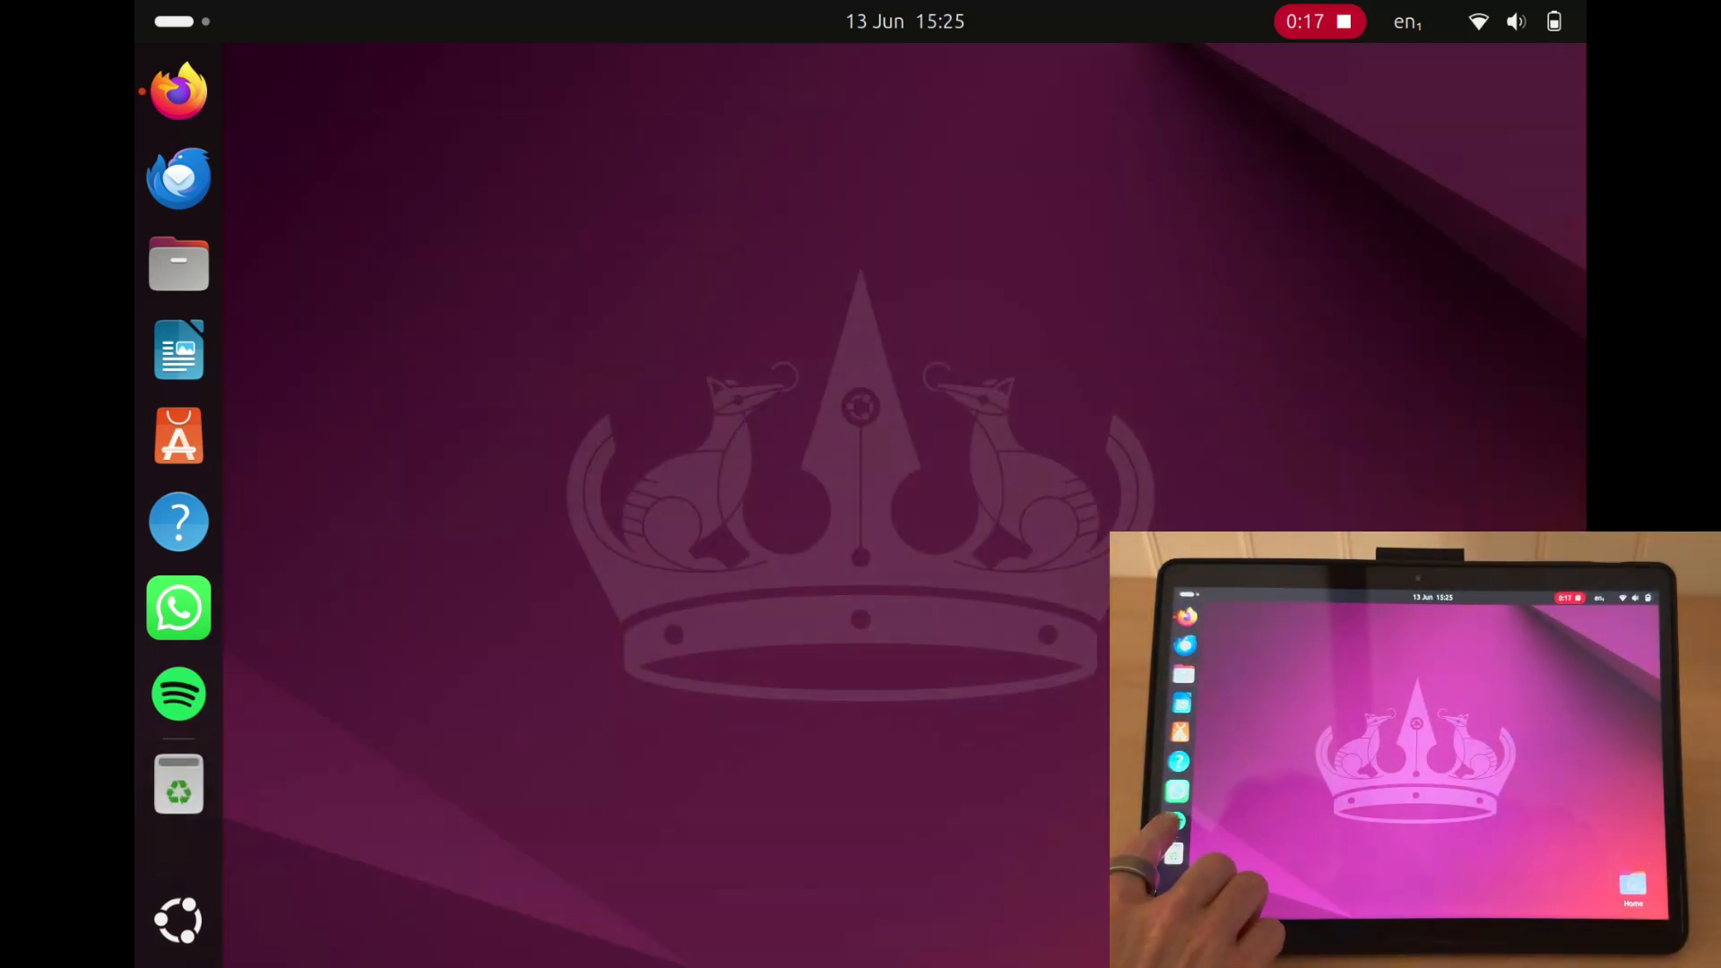
click(178, 693)
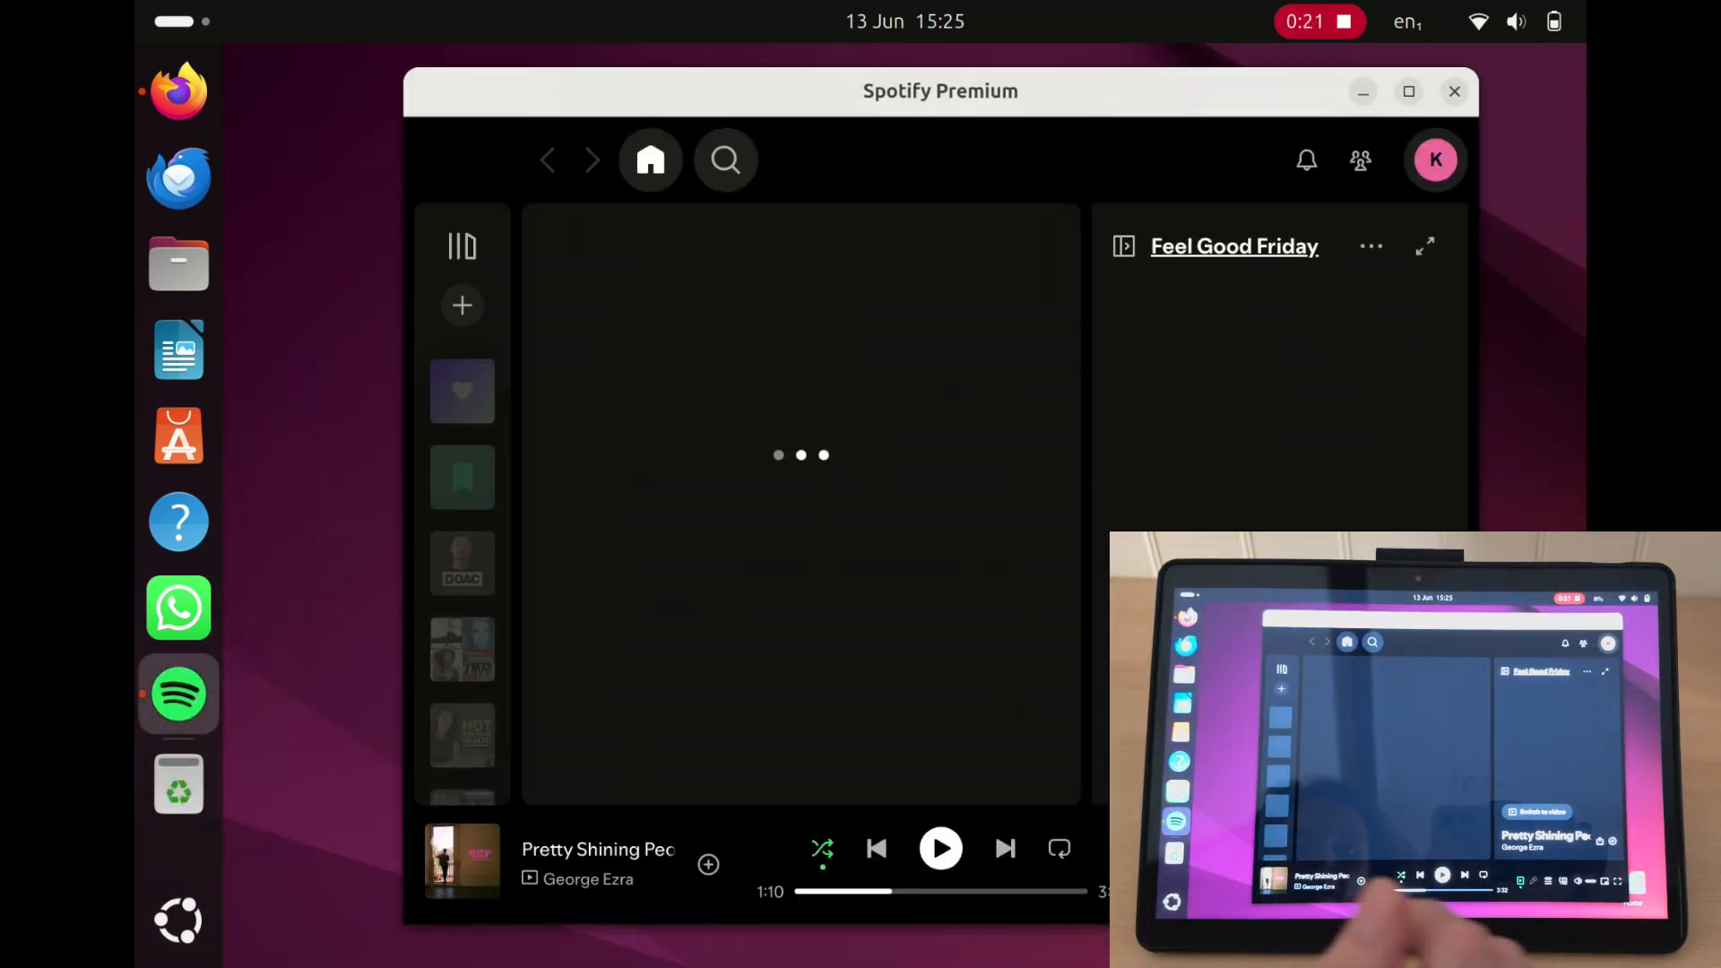
click(938, 848)
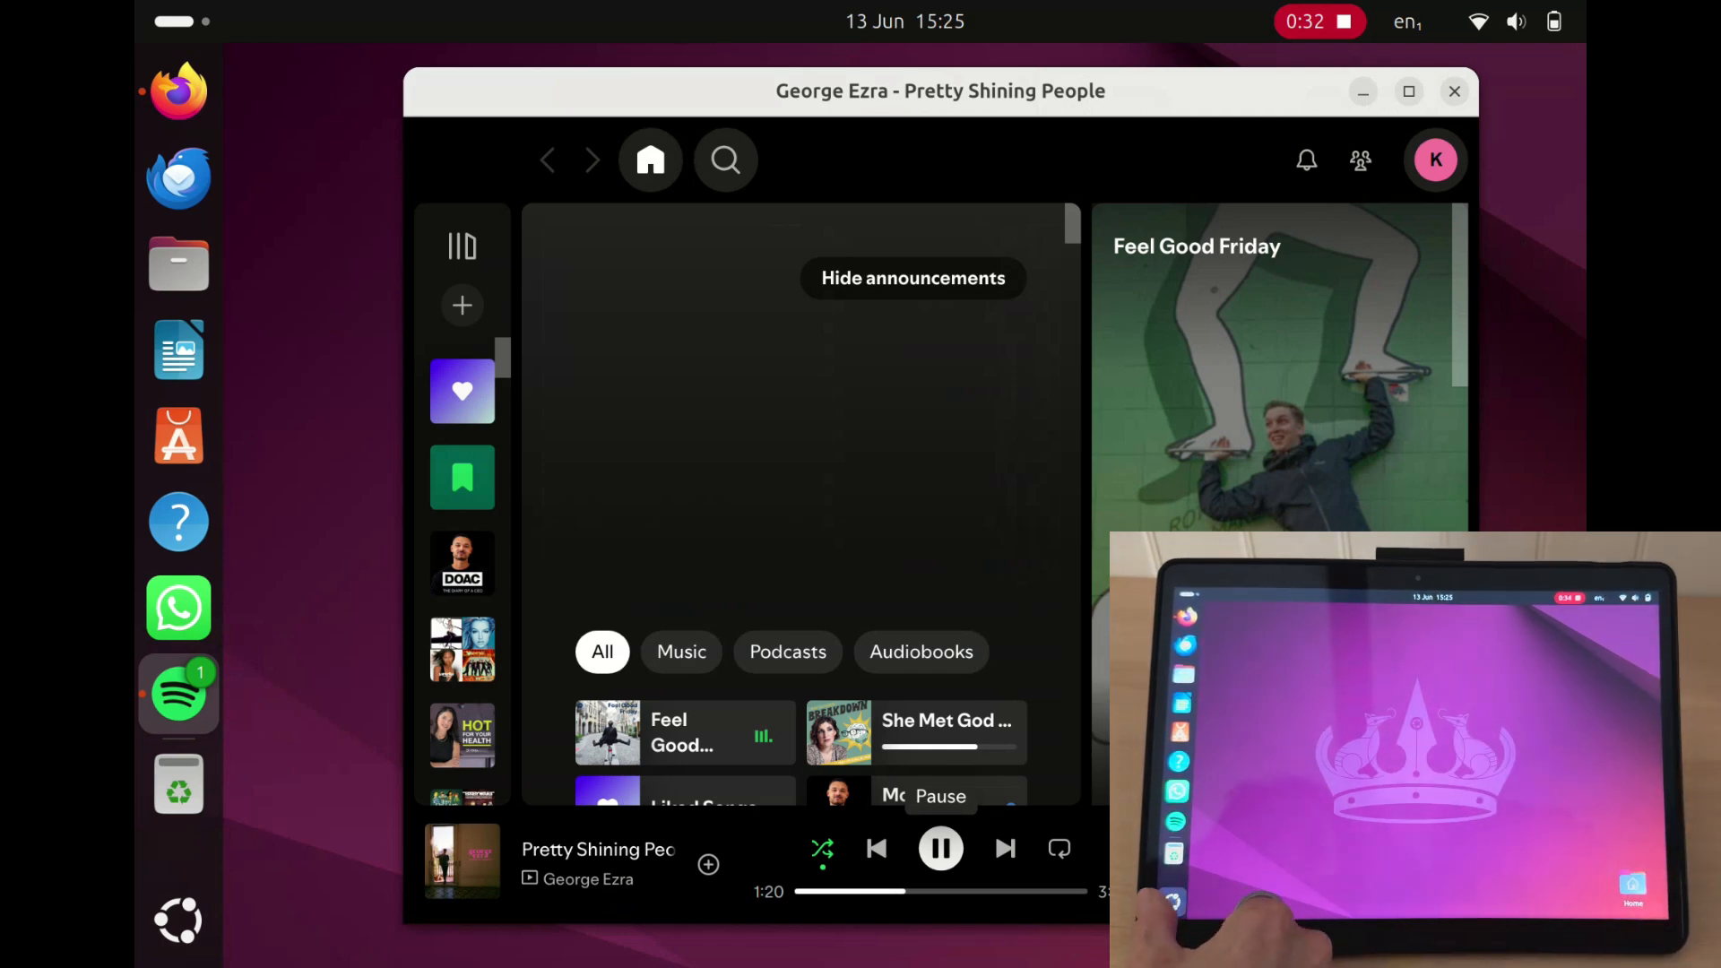
click(1454, 92)
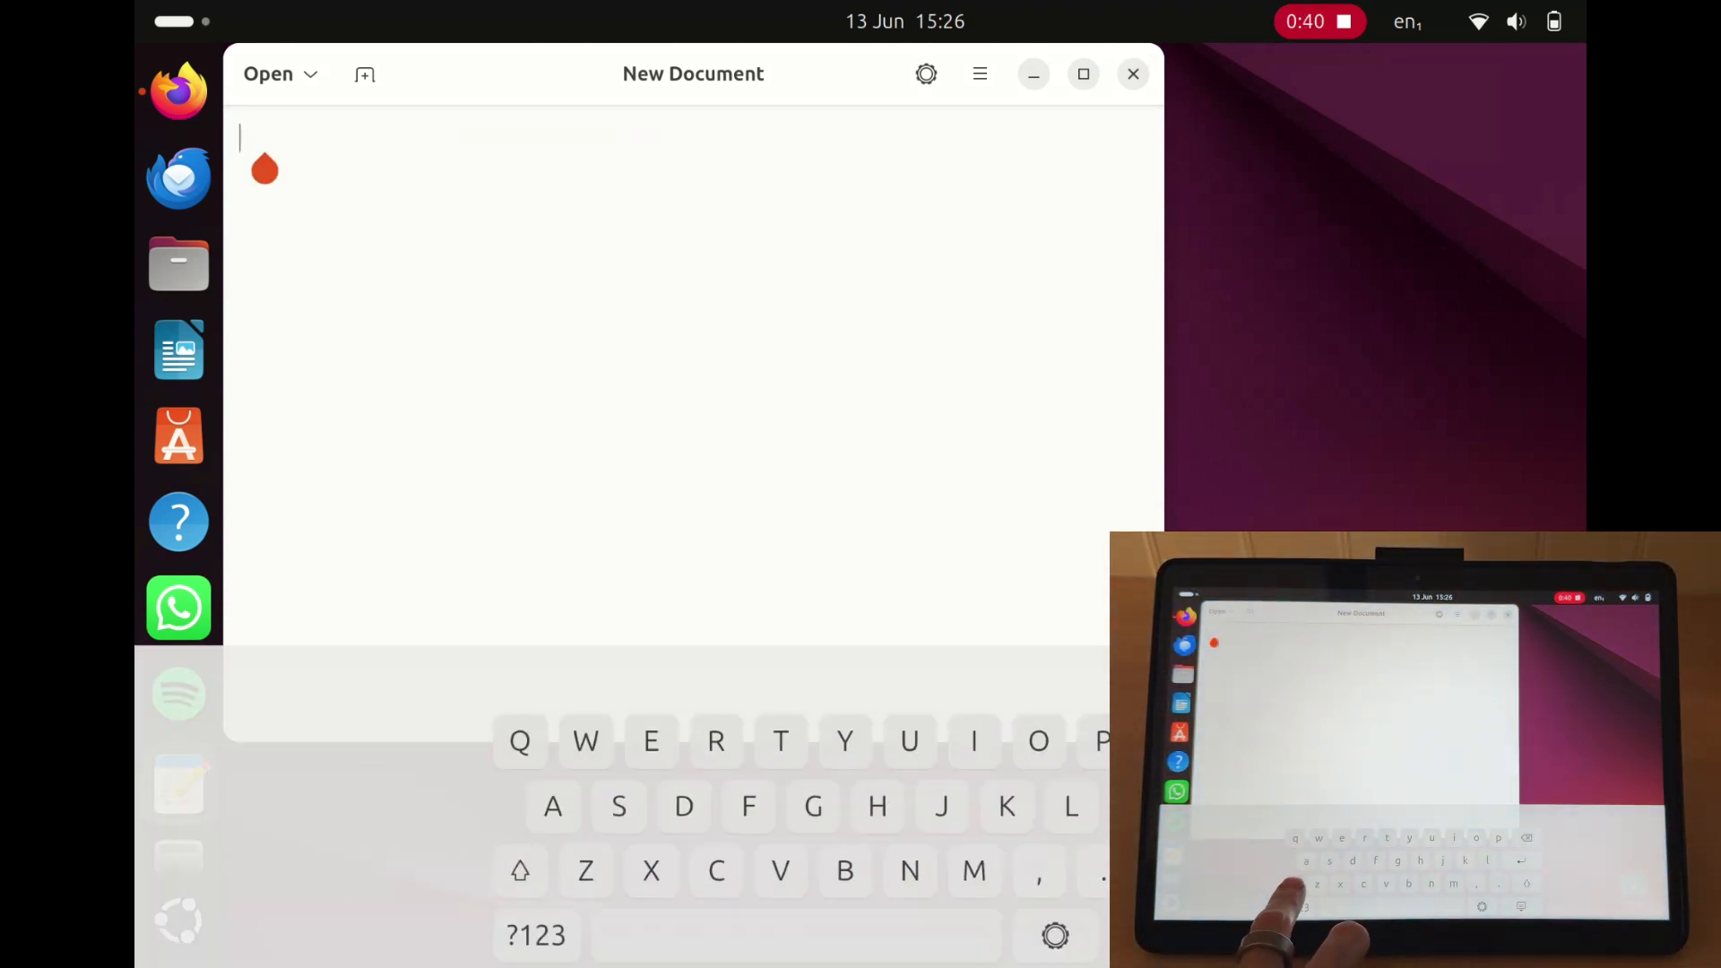
Step: Write HELLO in the new document with the on-screen keyboard, then close the editor
text(HELLO)
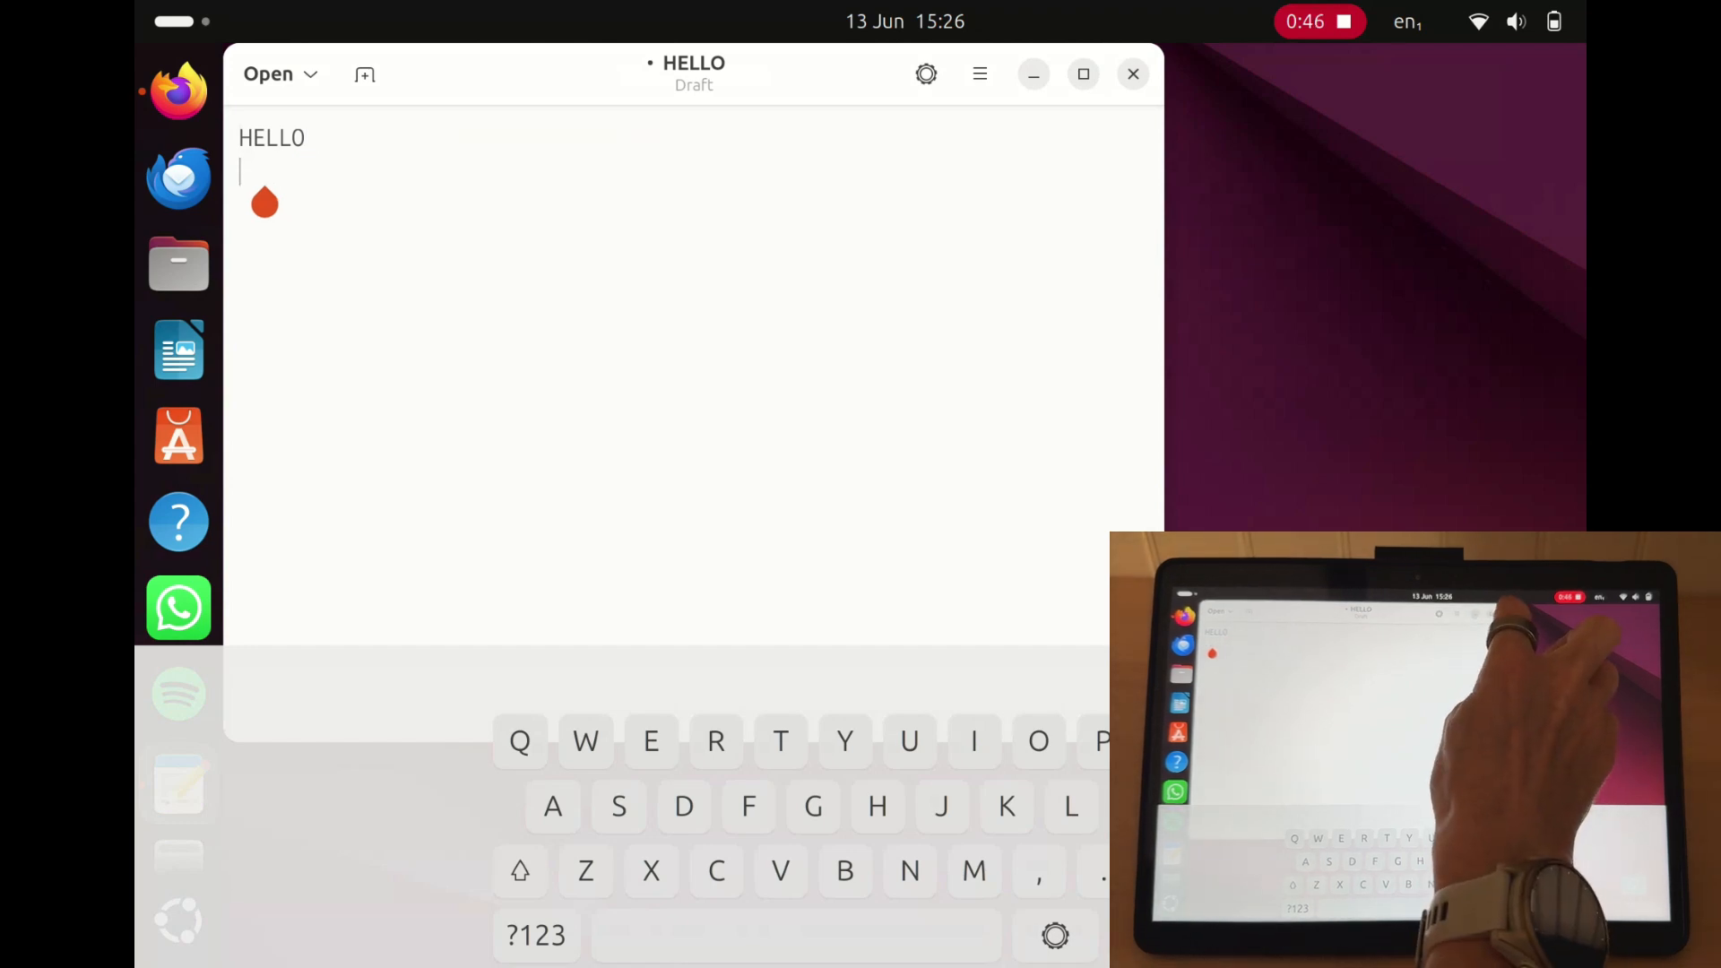
click(1133, 73)
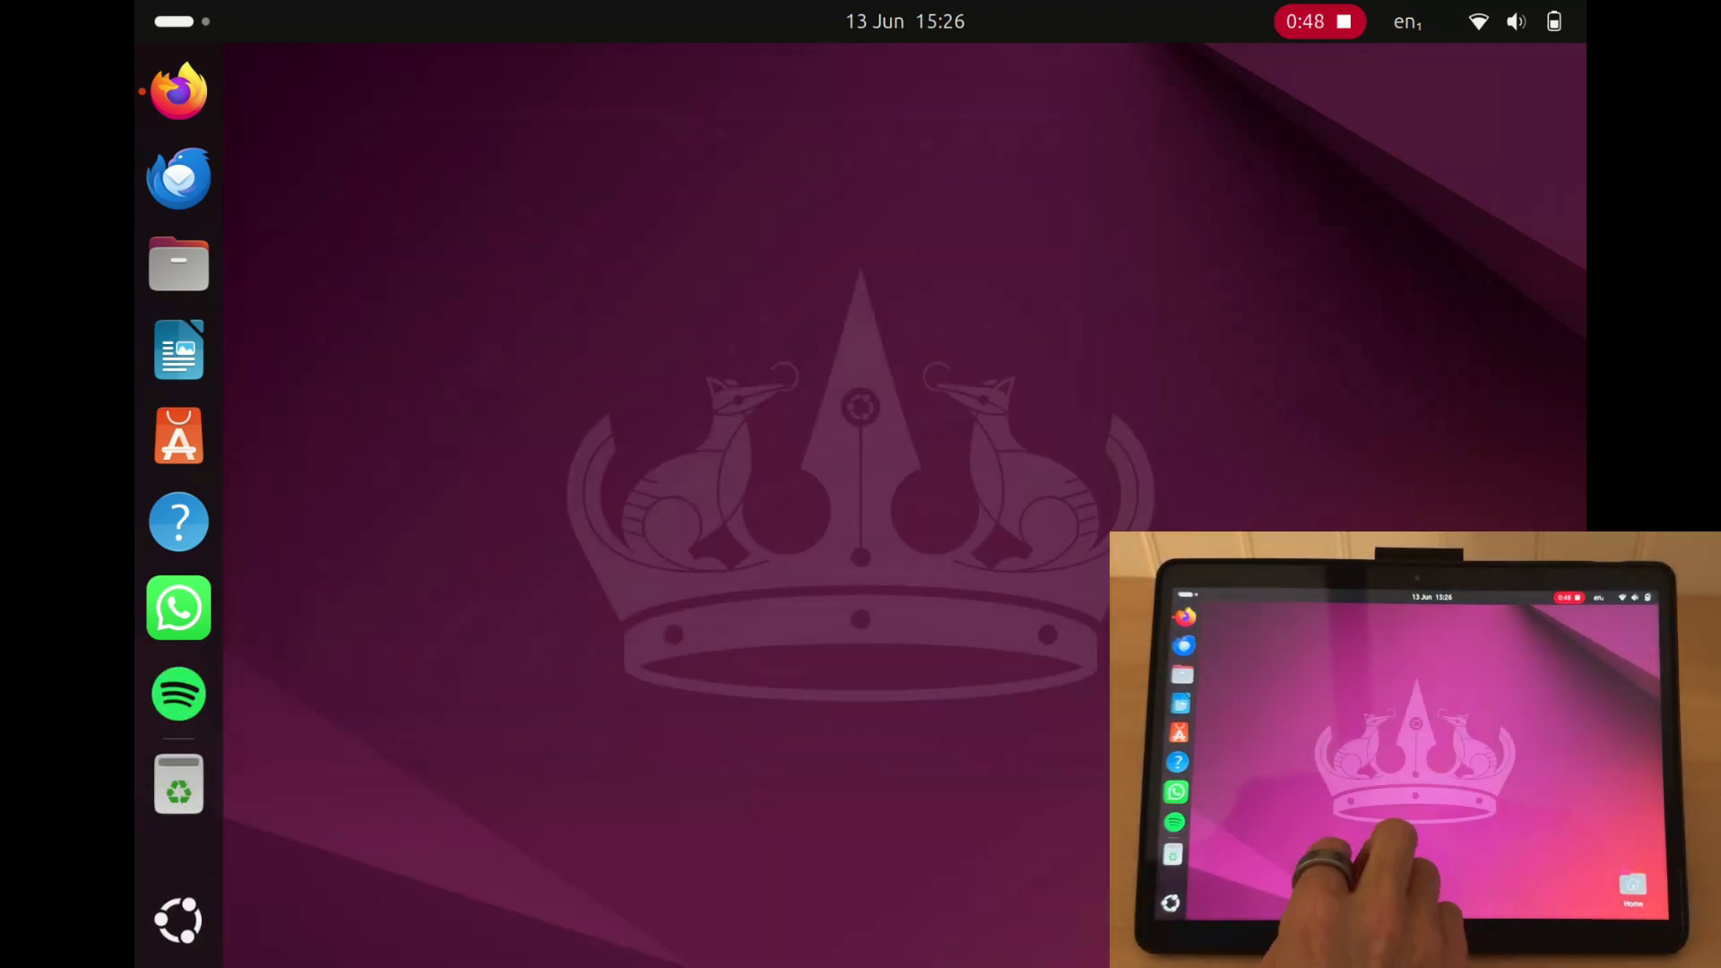
Step: Launch oh my giraffe, play briefly, then close the game window
click(177, 920)
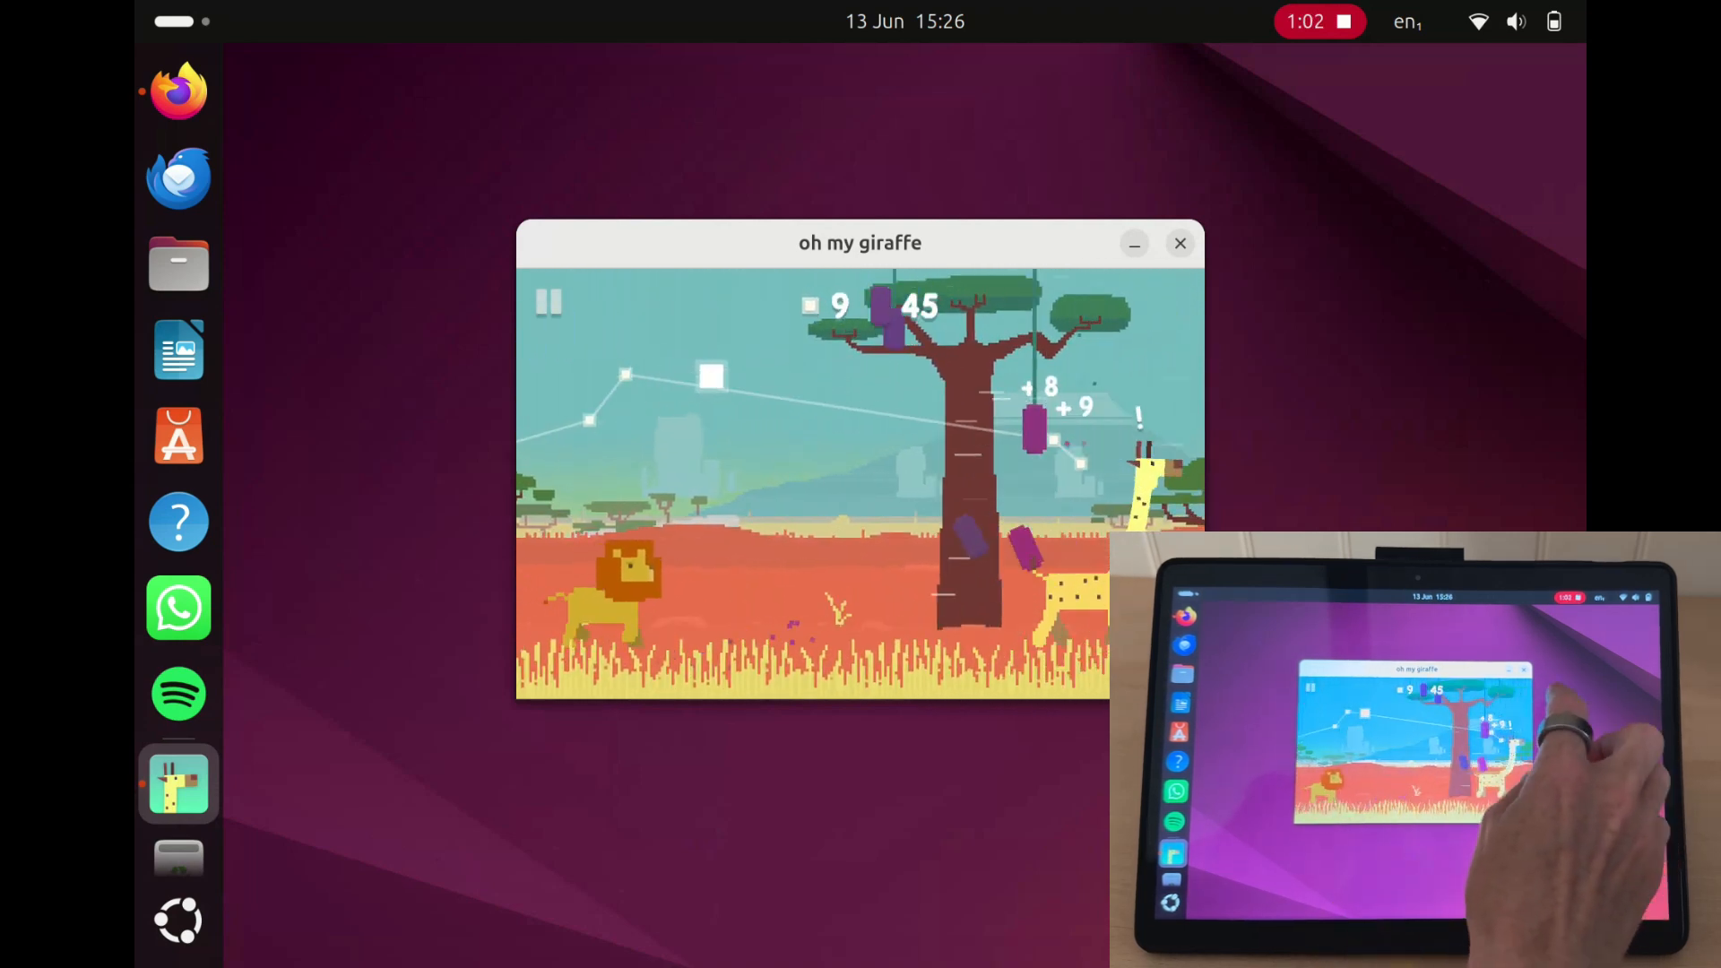
click(1180, 242)
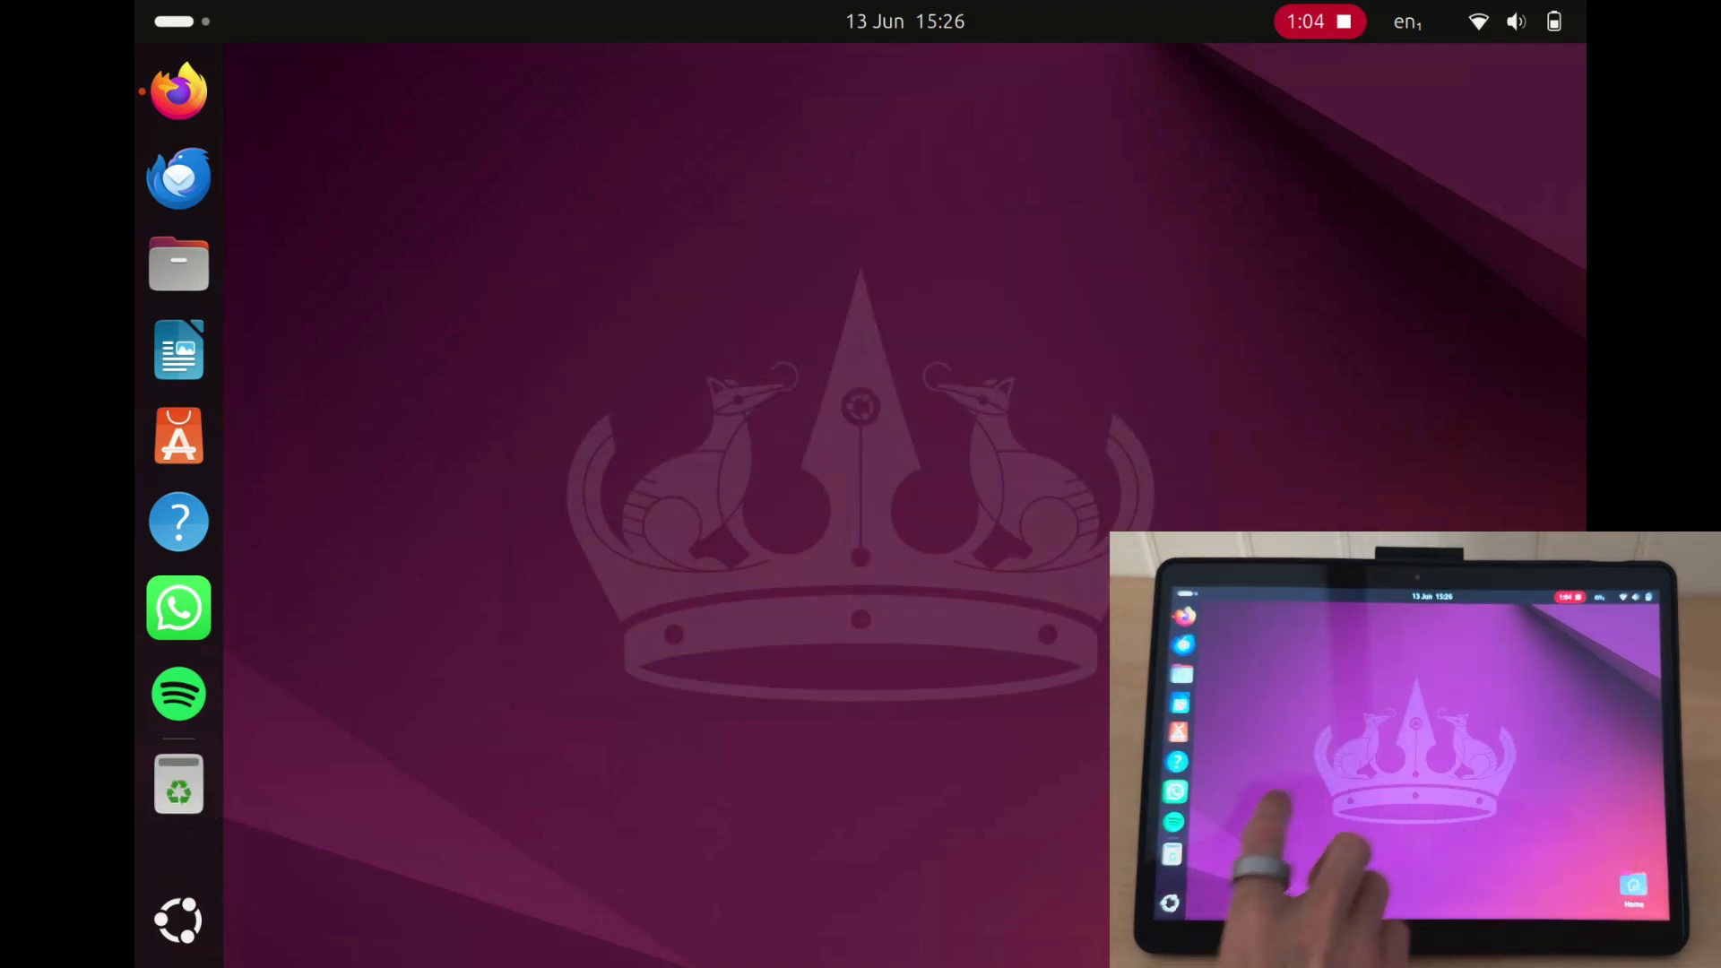
Step: Draw a blue star with pen strokes in KolourPaint, then close it discarding the picture
click(177, 920)
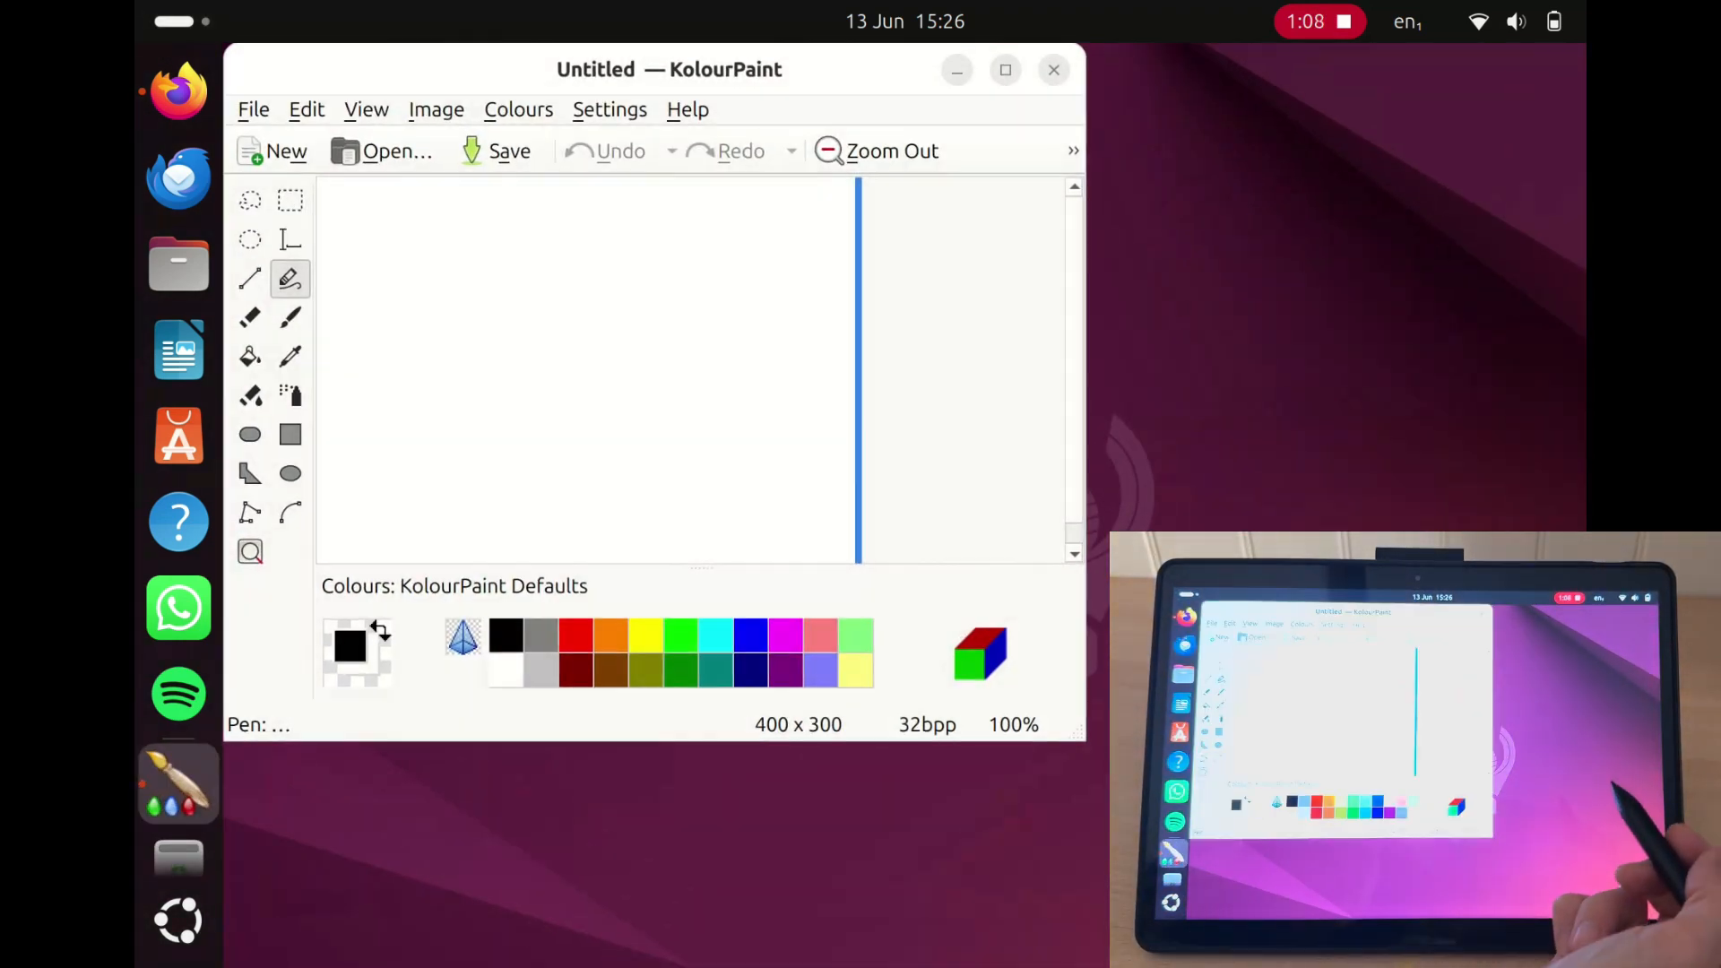
click(749, 631)
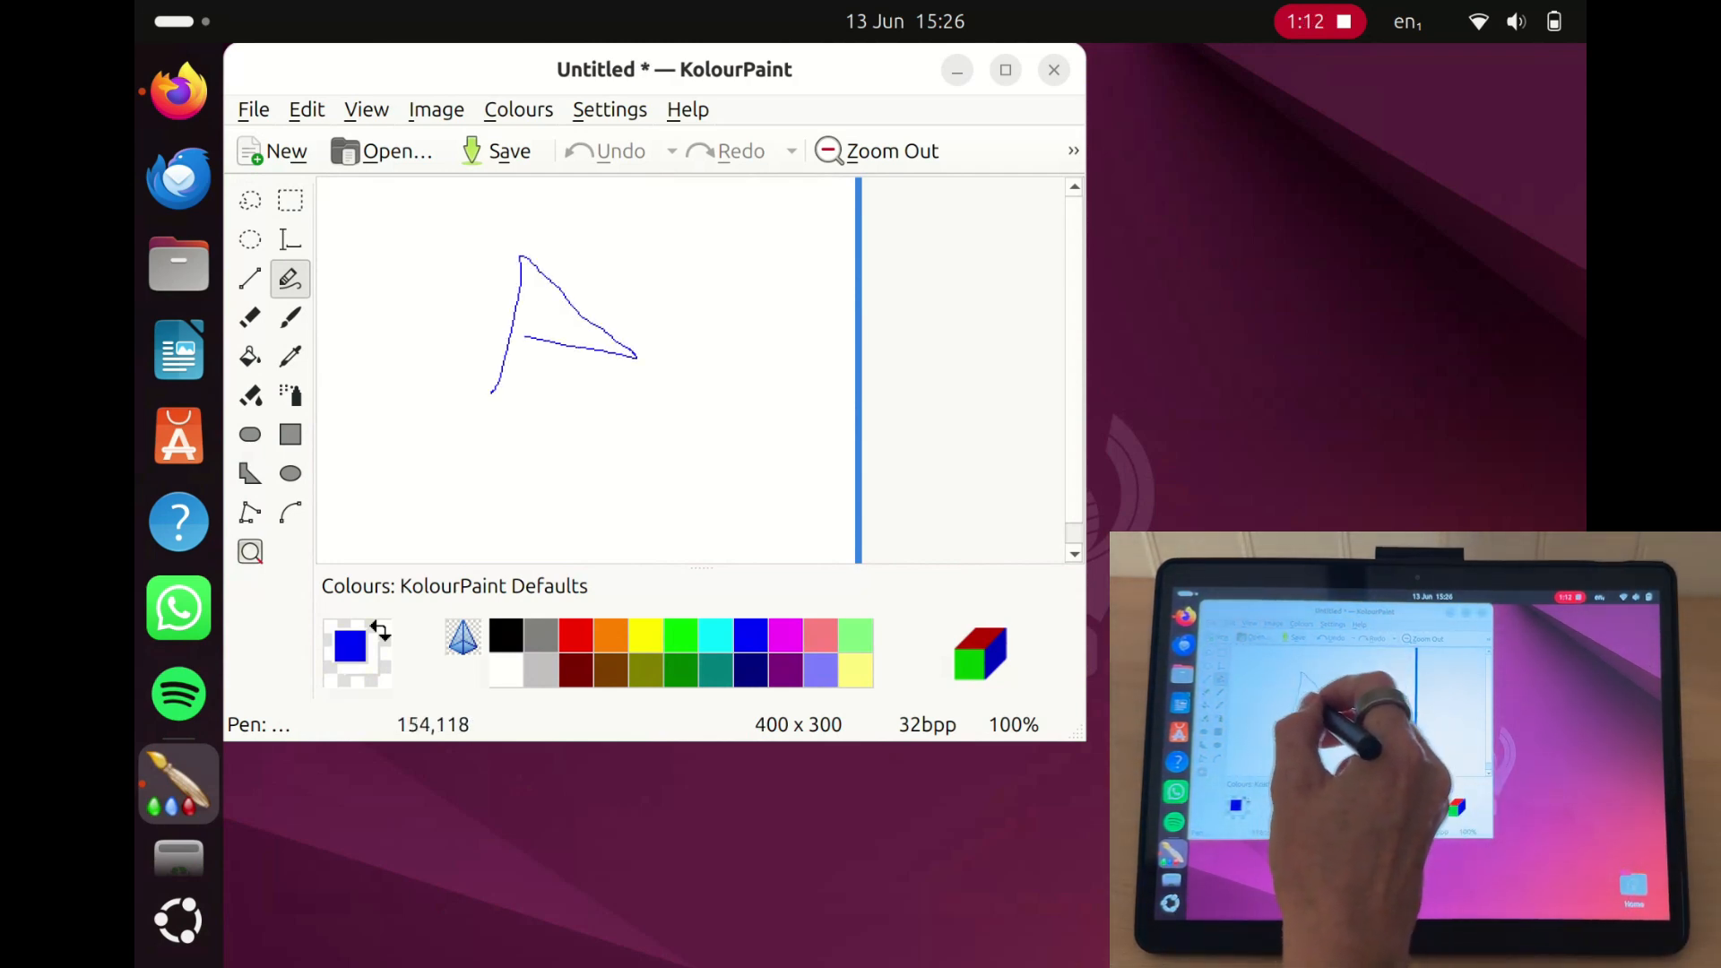
drag(637, 356, 500, 407)
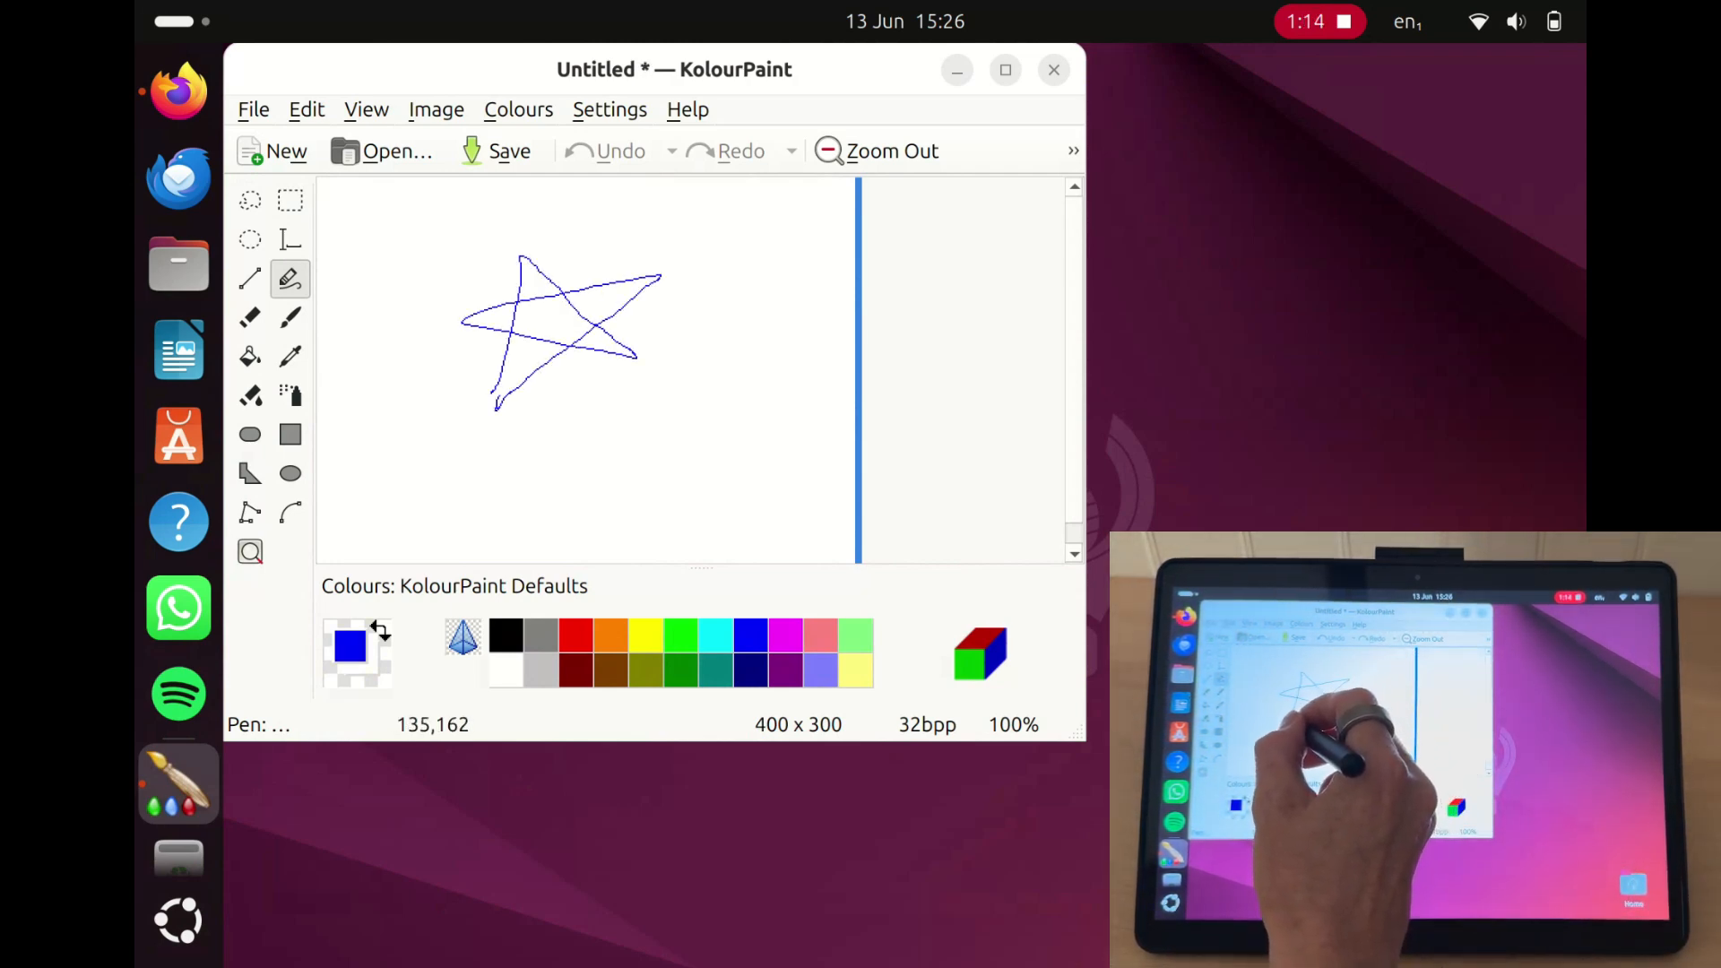
drag(610, 378, 615, 494)
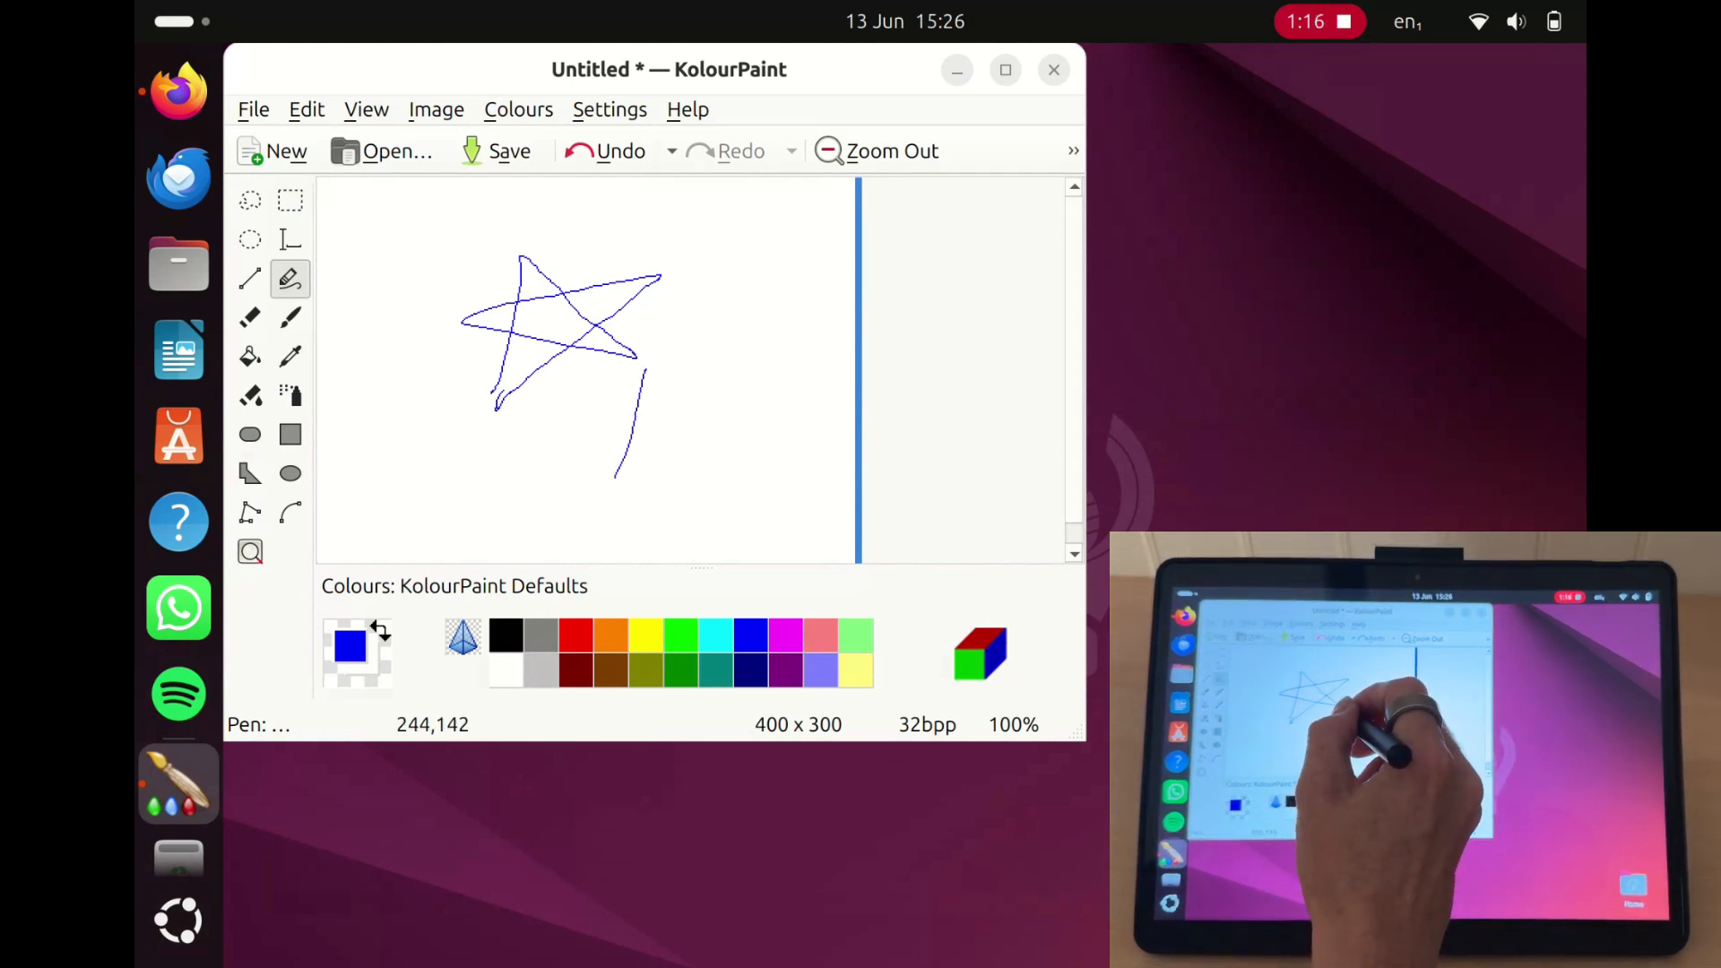
drag(615, 389, 702, 456)
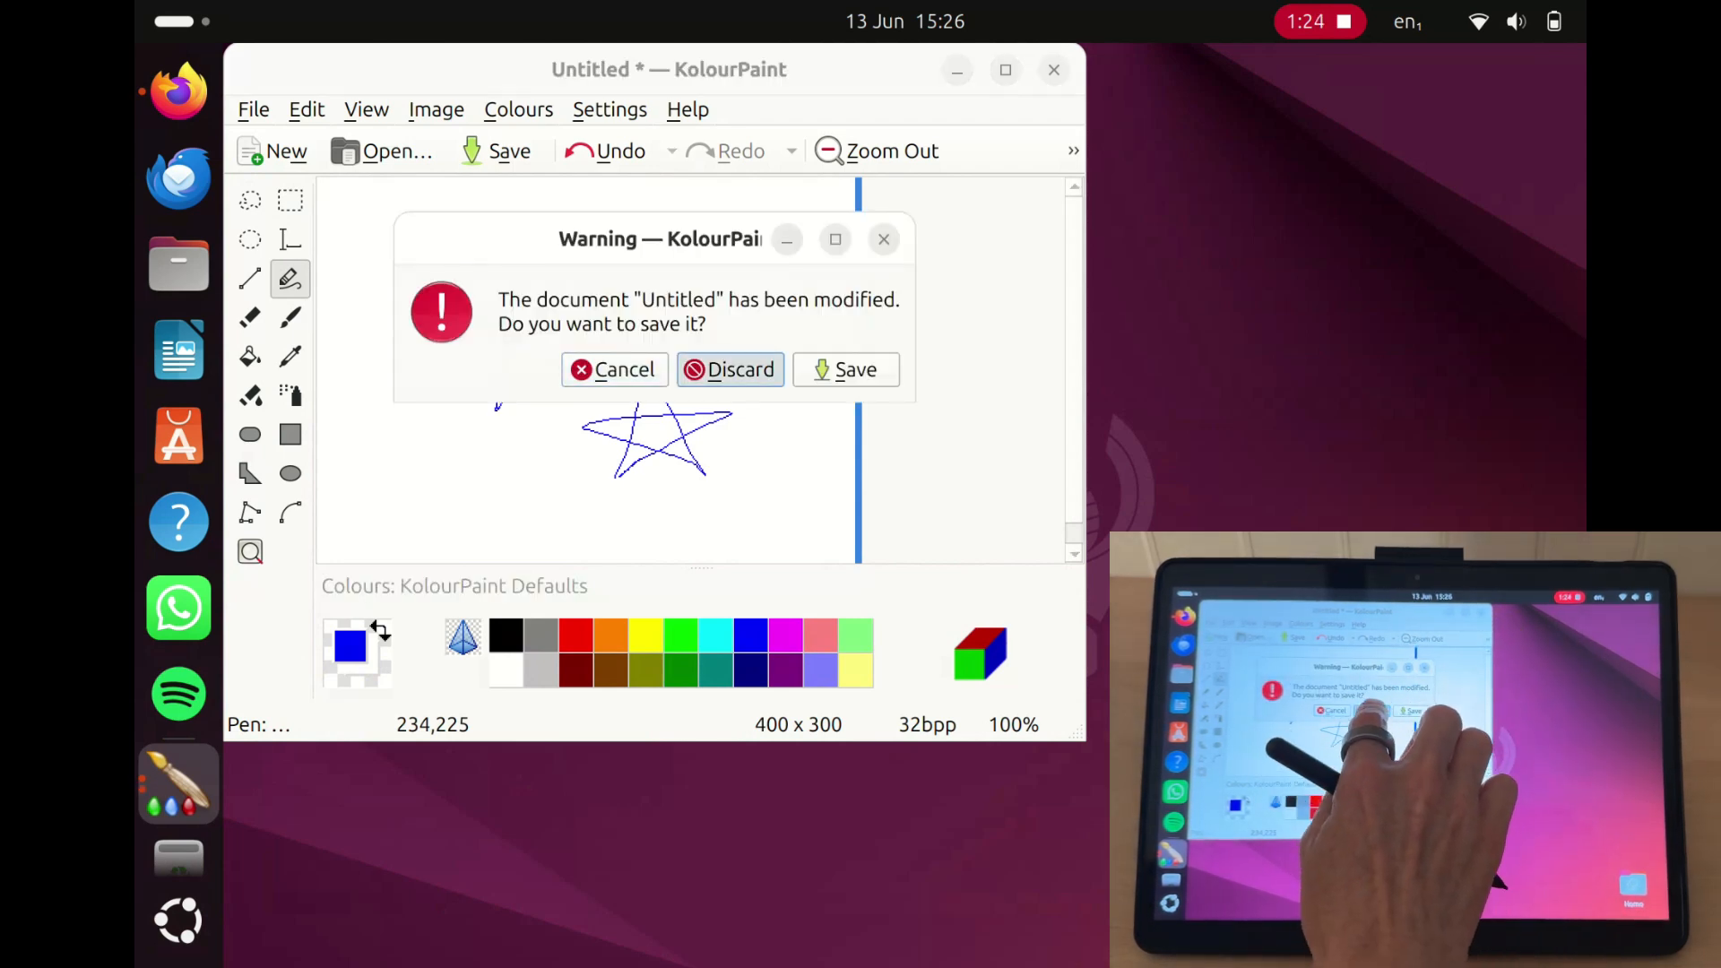
click(739, 369)
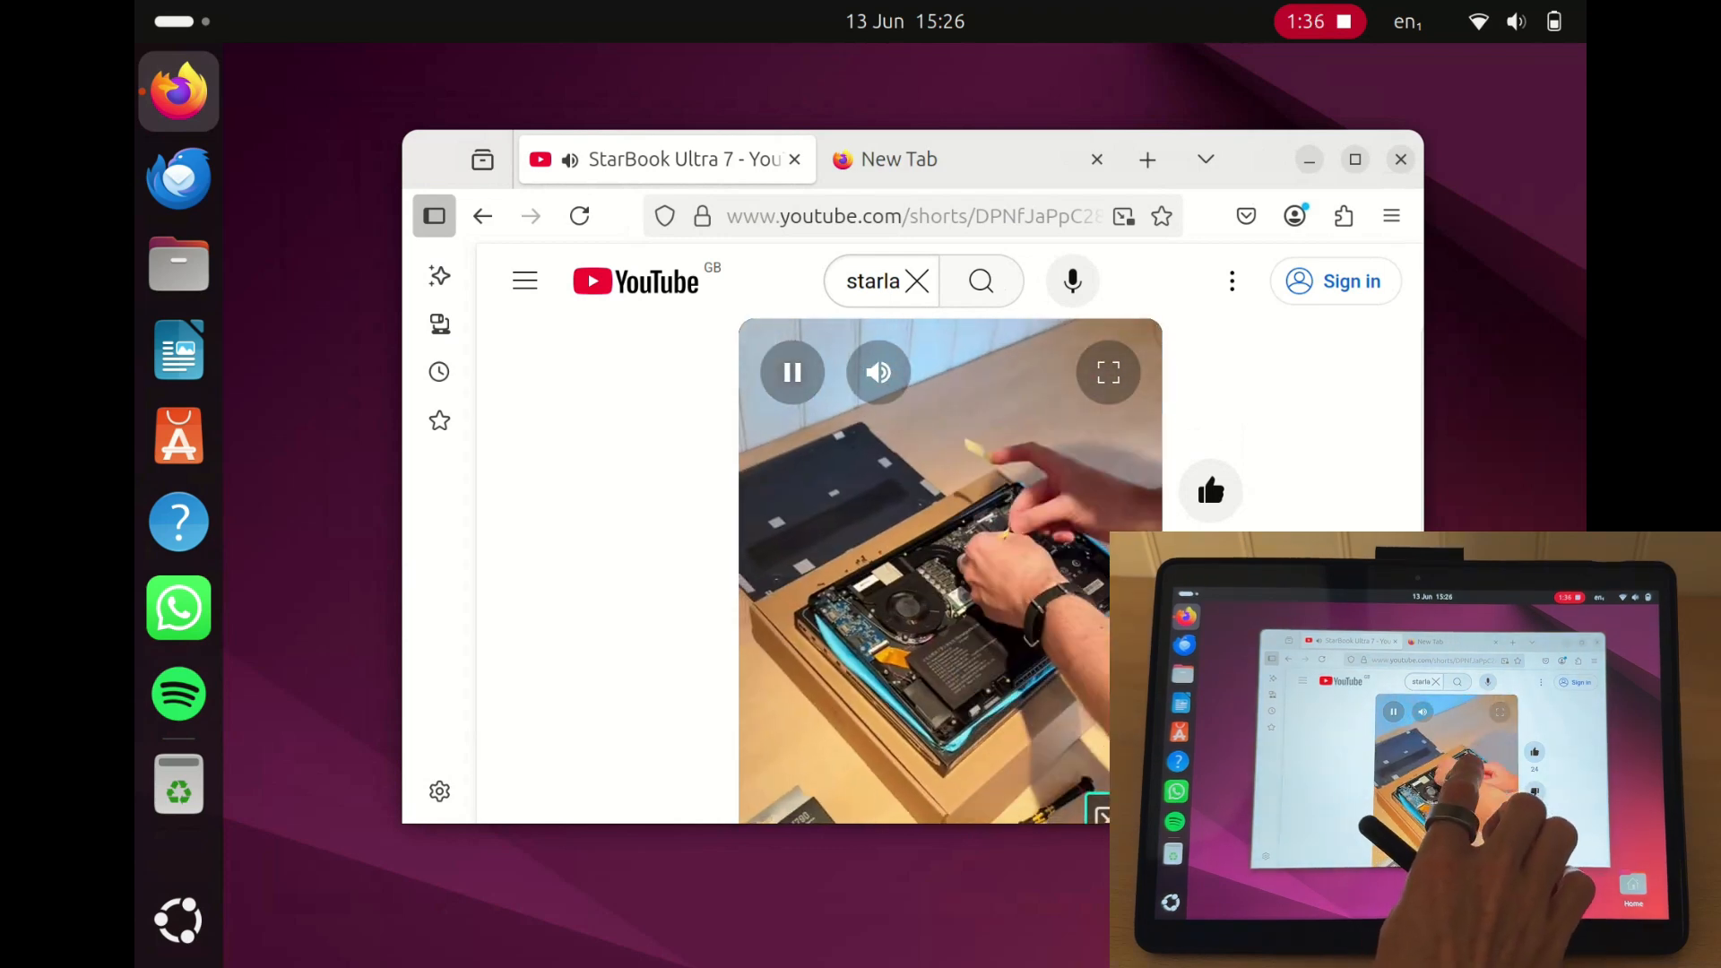
Step: From the new tab, open the StarLite – Star Labs page, dismiss the pre-order pop-up and browse down
click(938, 159)
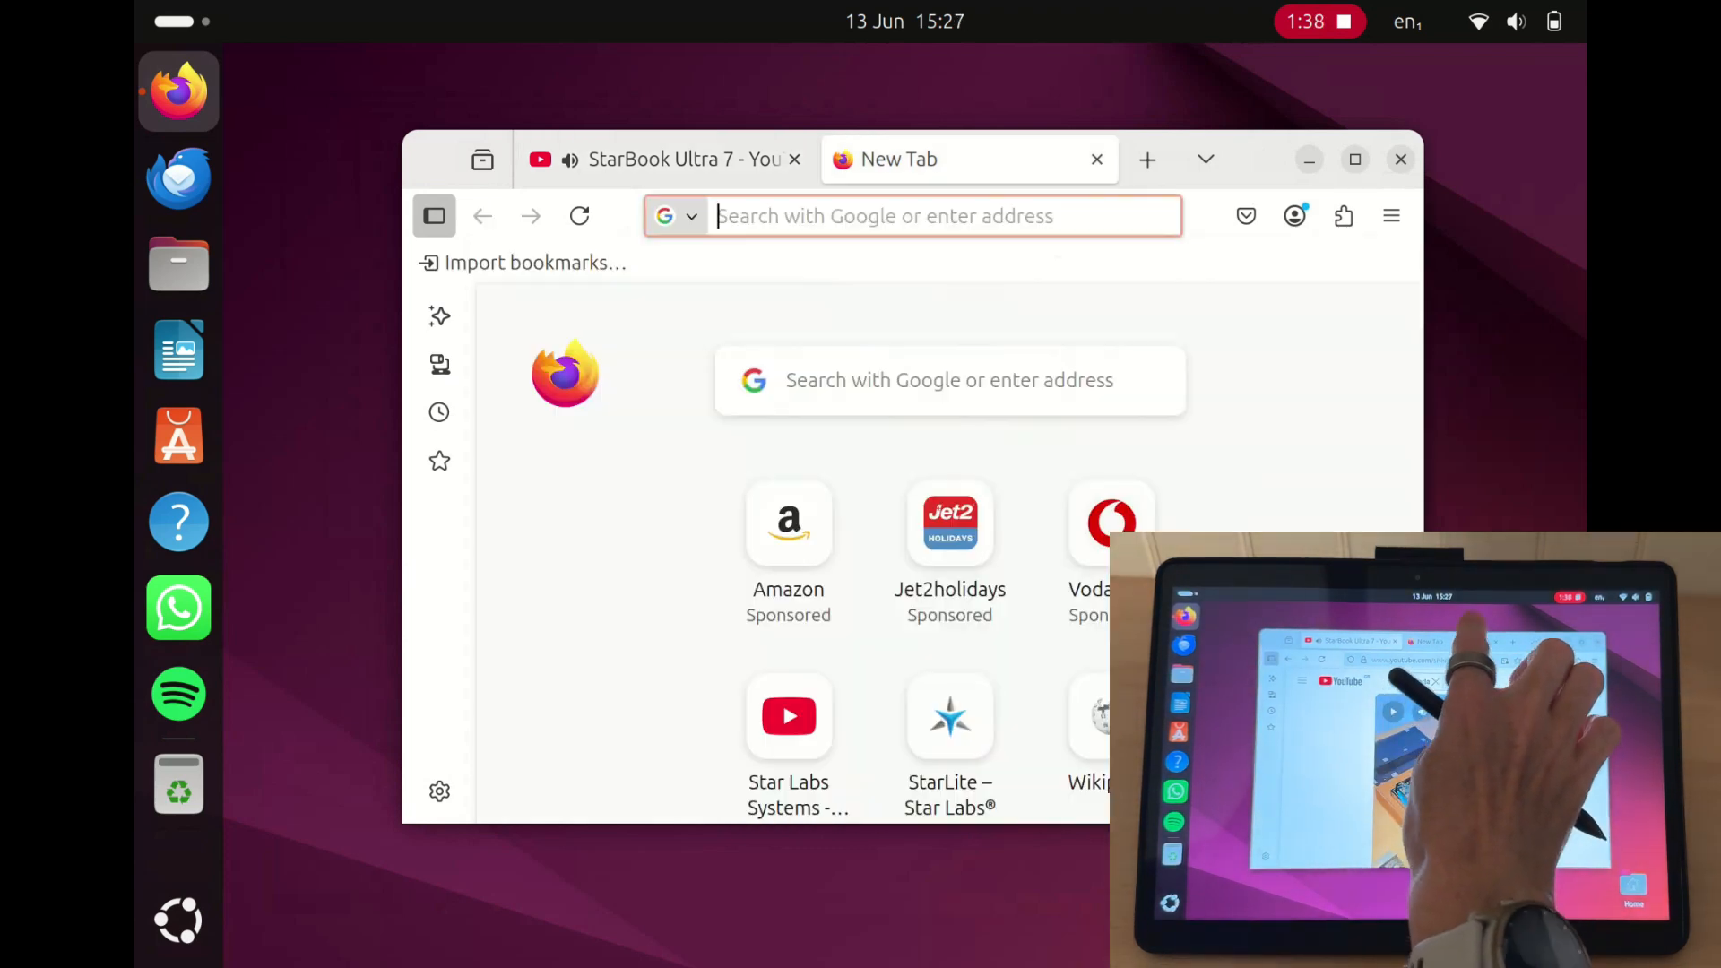
scroll(down, 3)
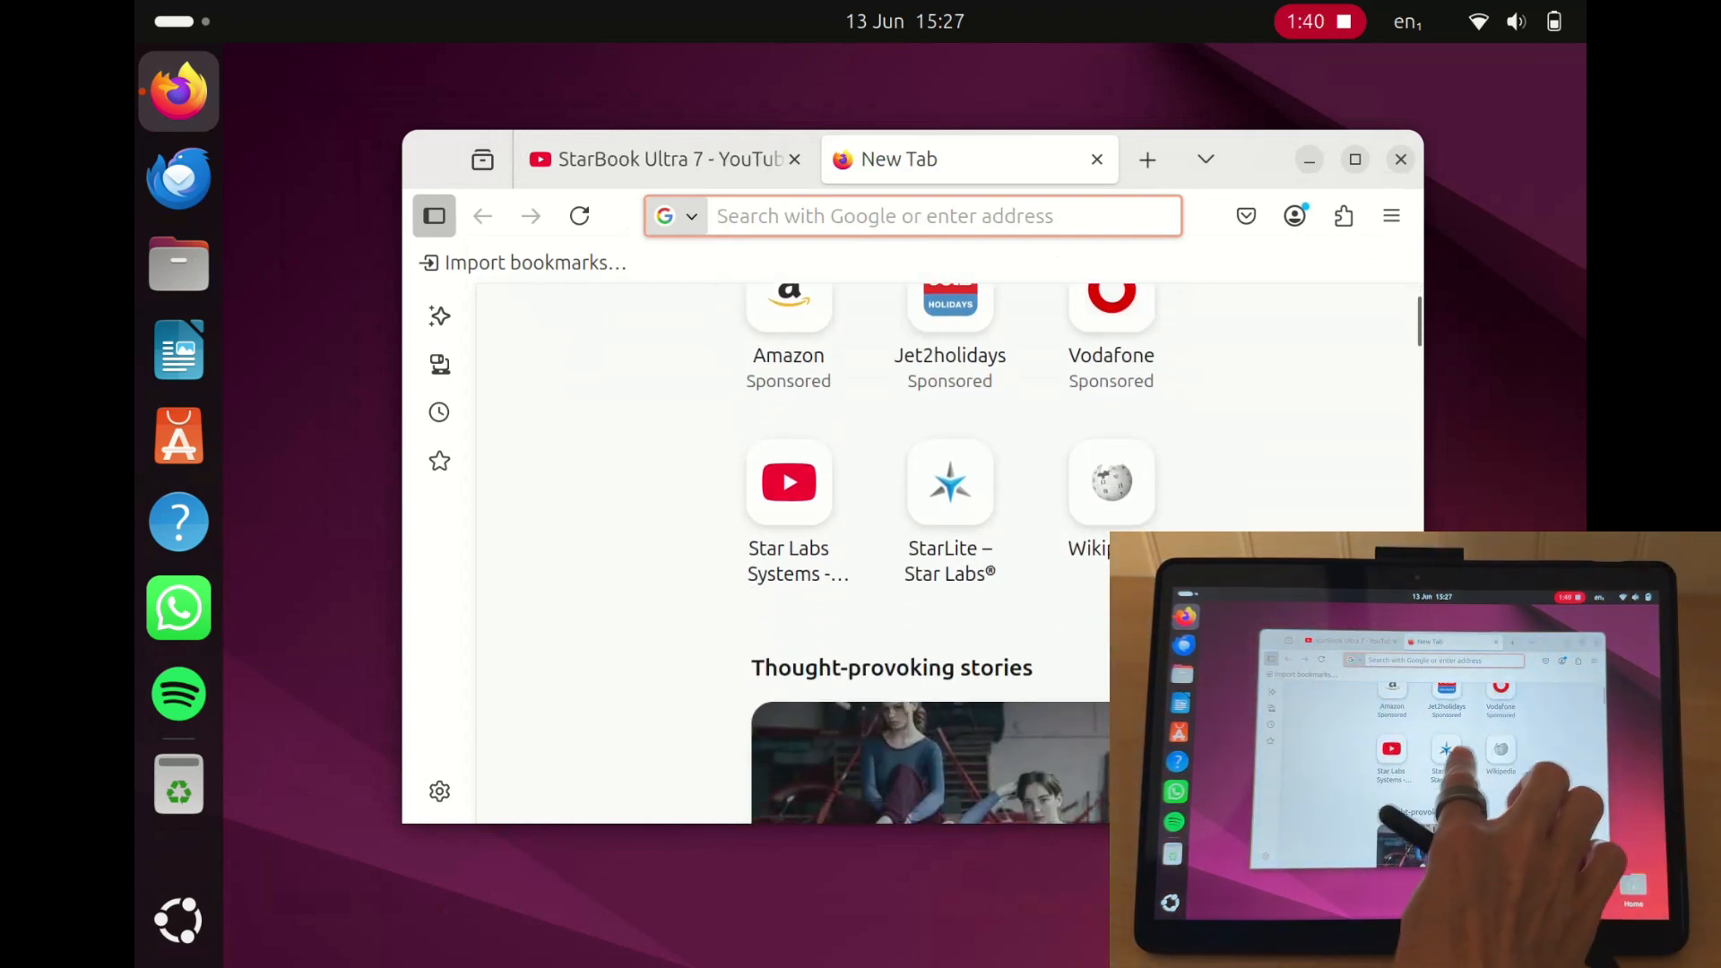
click(950, 482)
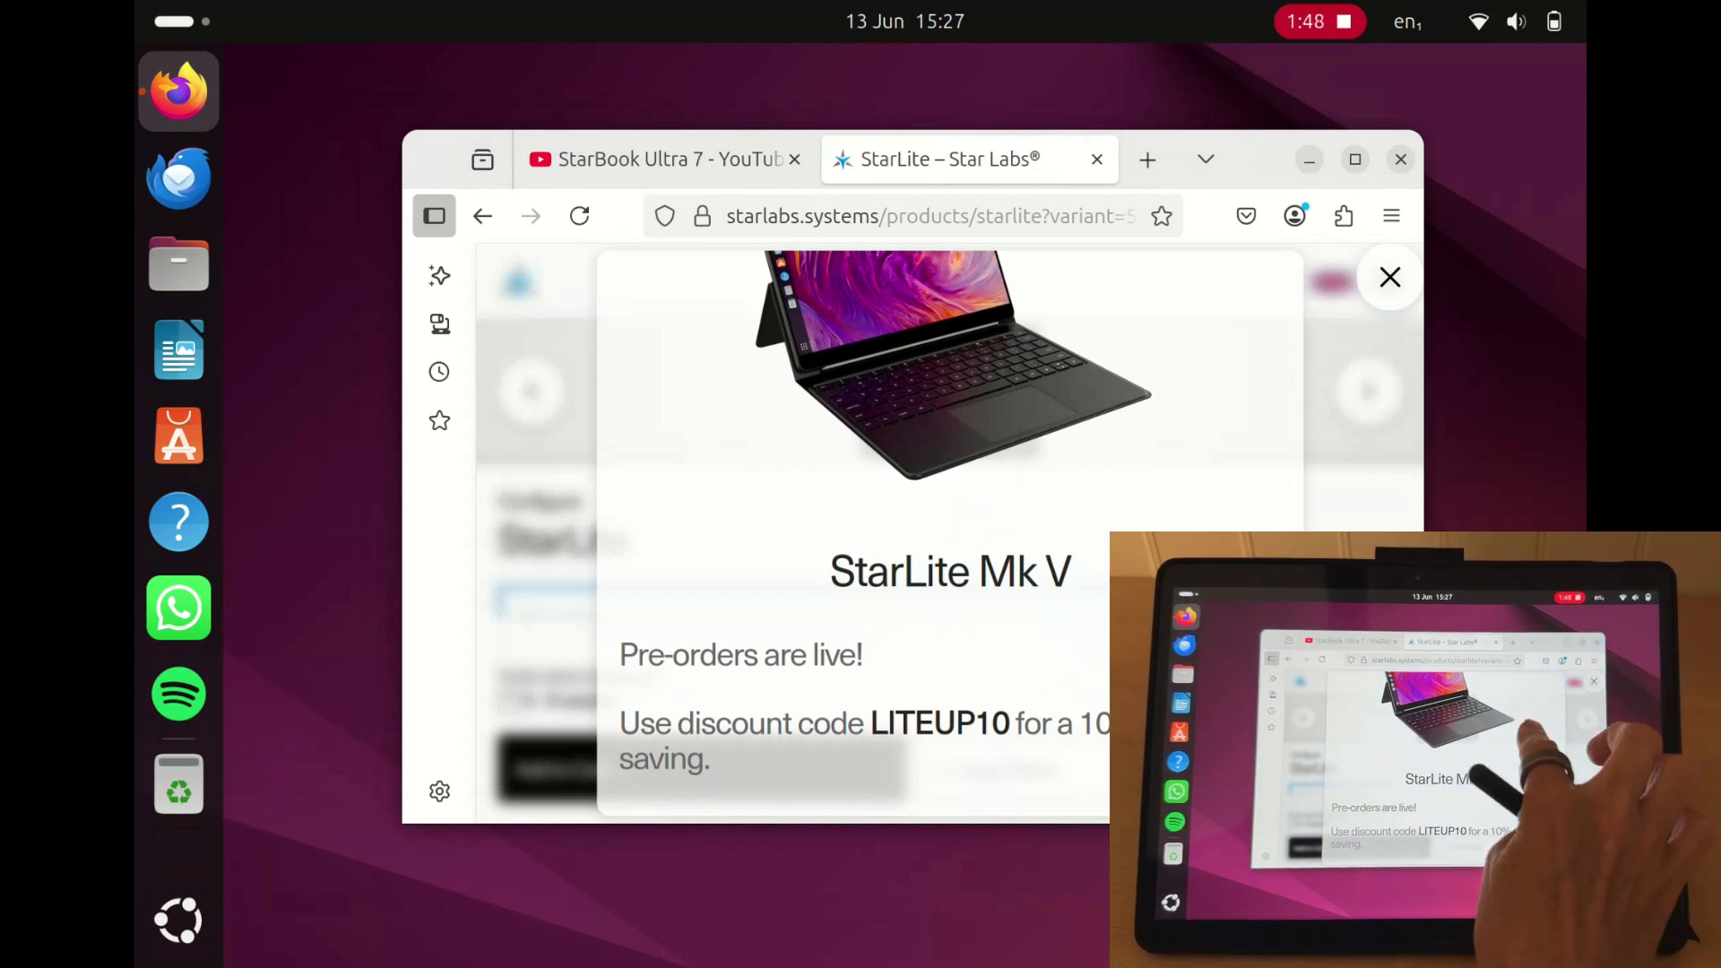
click(1390, 276)
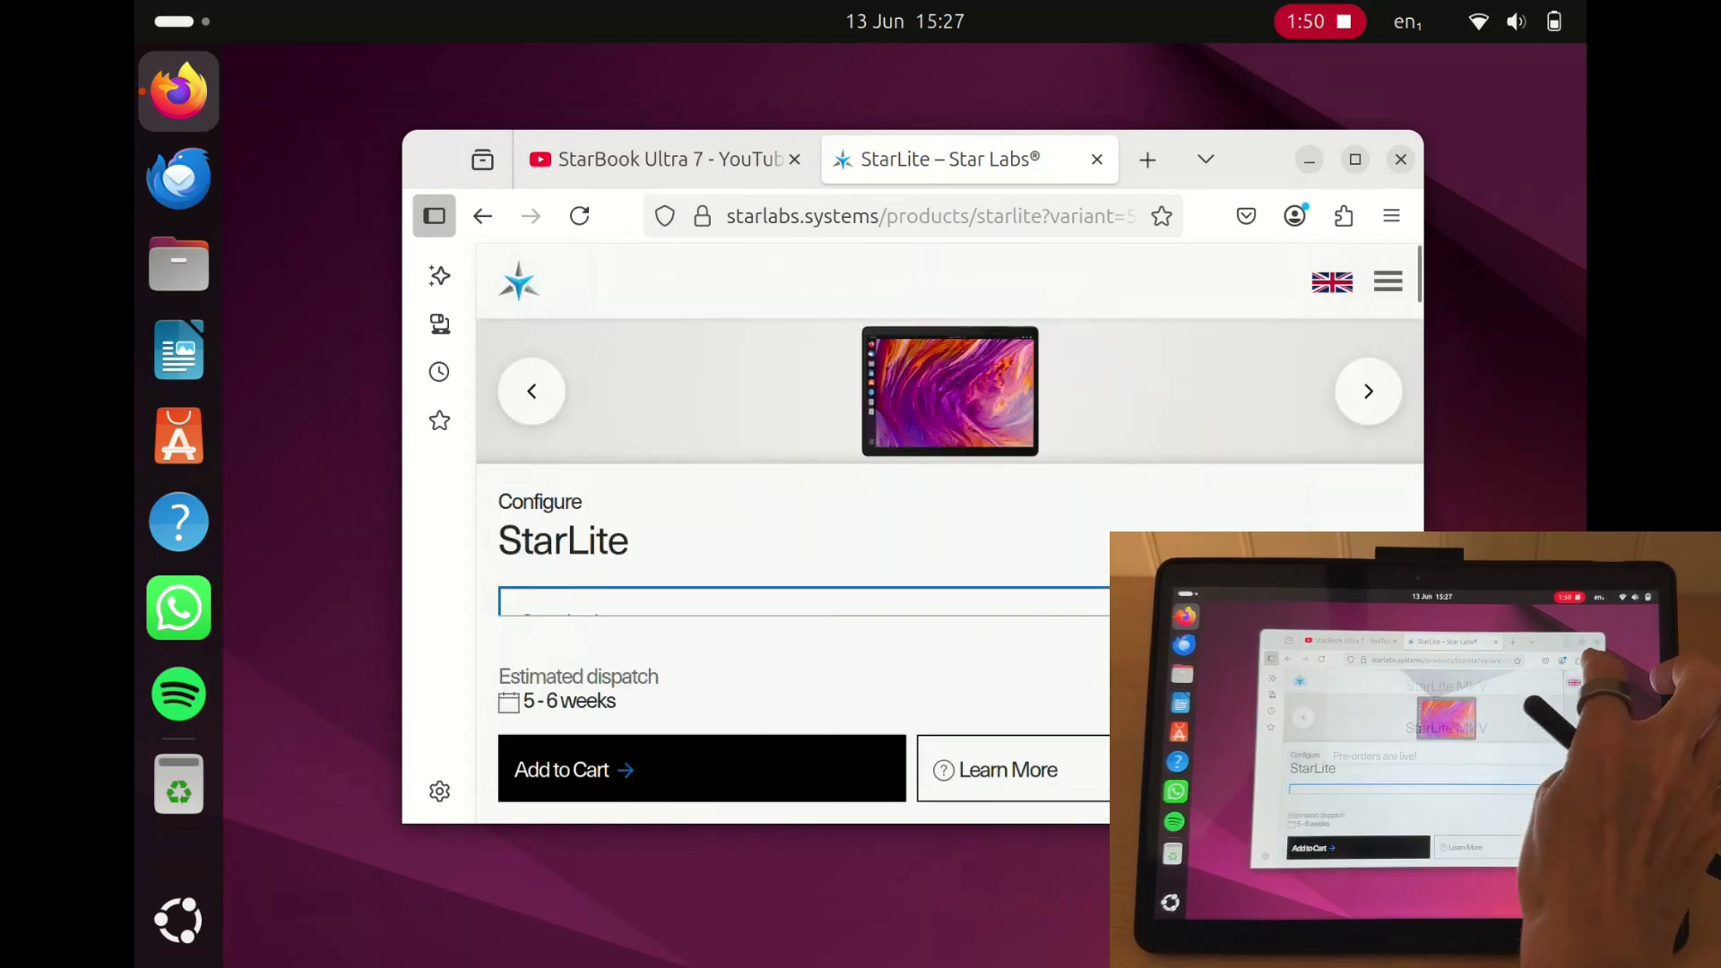
scroll(down, 3)
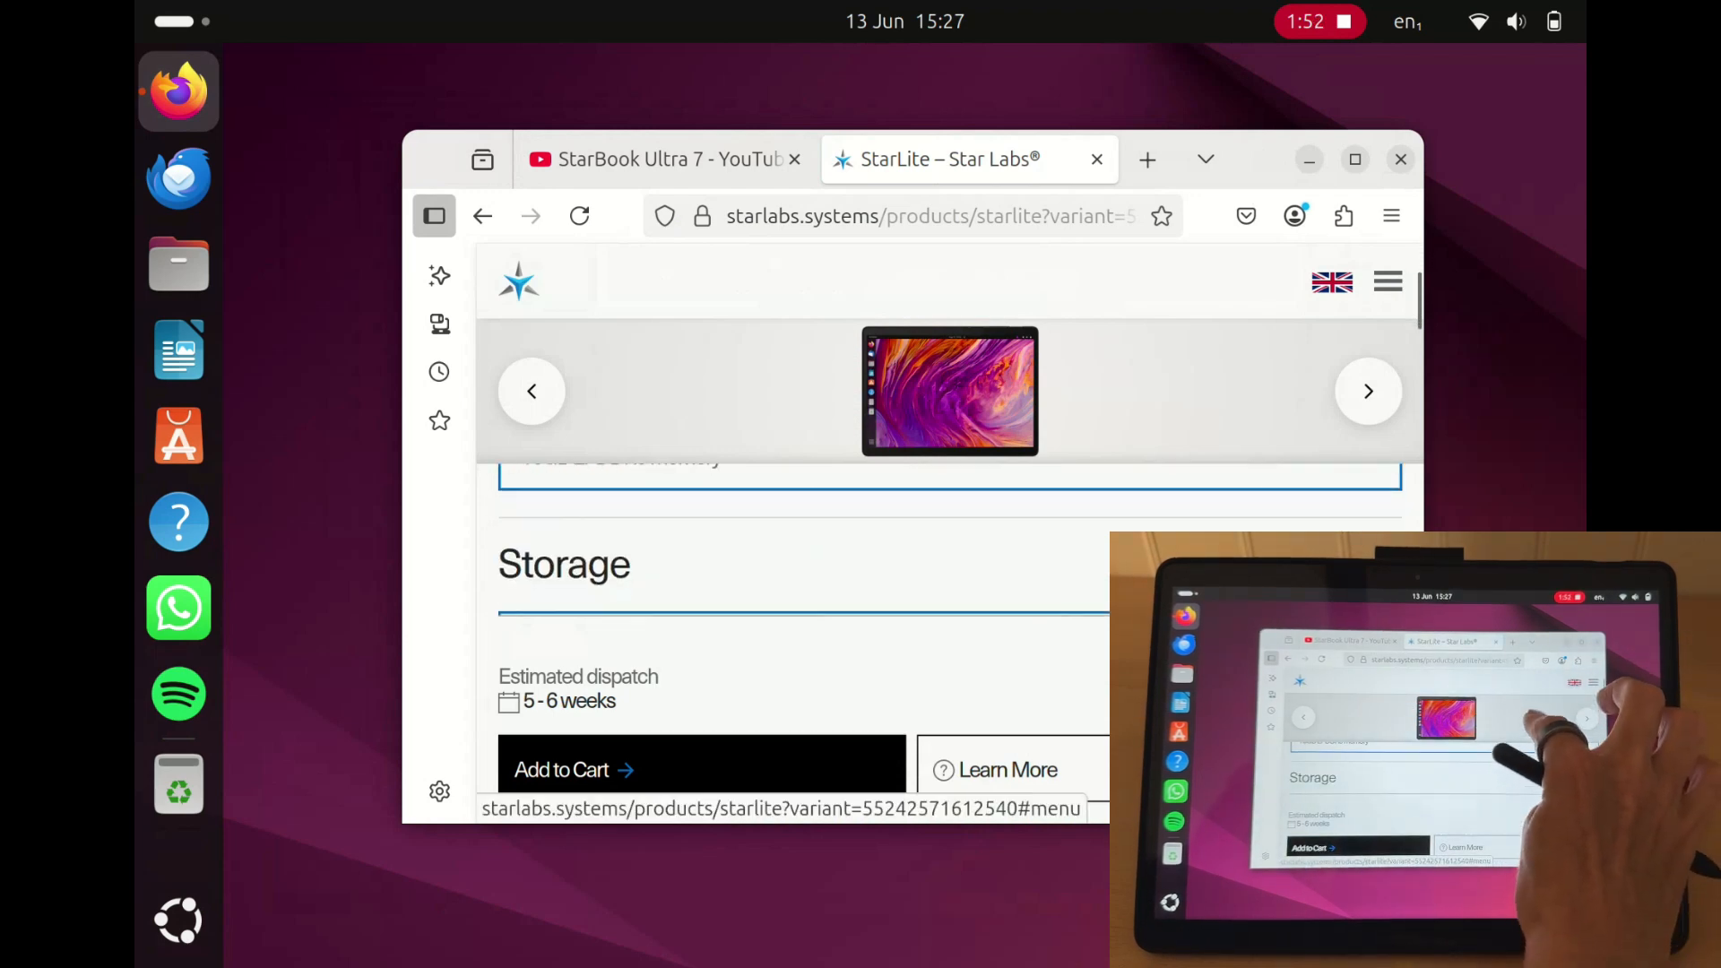
scroll(down, 3)
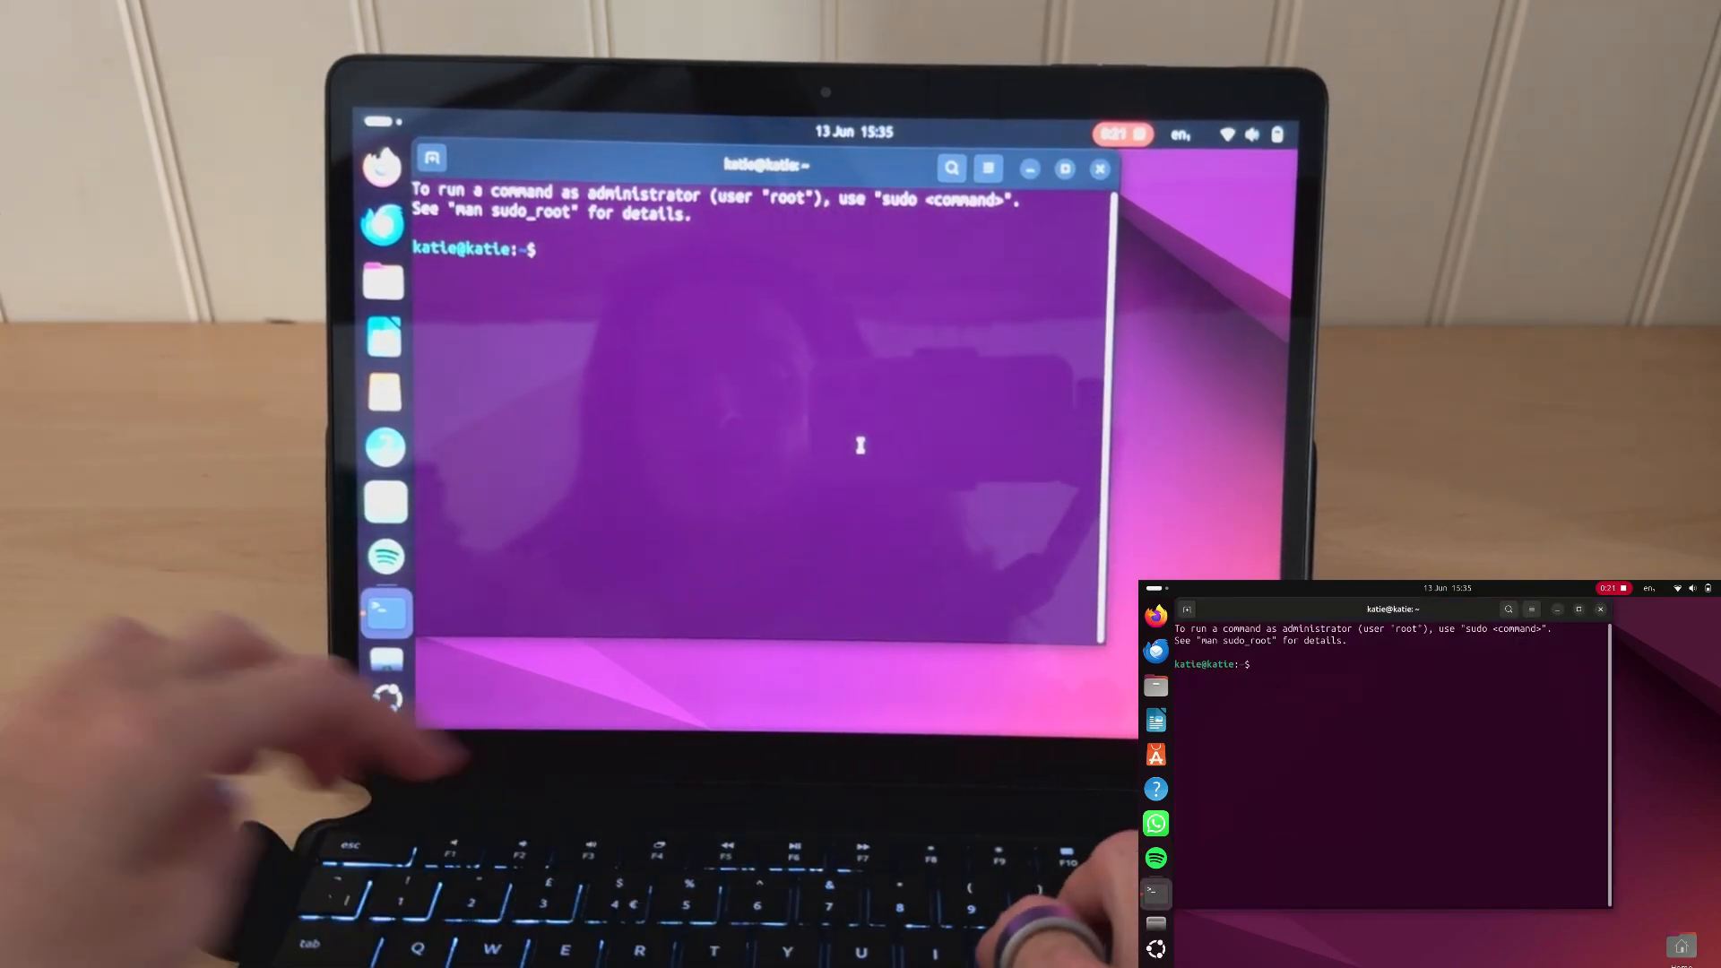
Step: Run top to watch live processes, then close the terminal confirming the process ends
text(TOP)
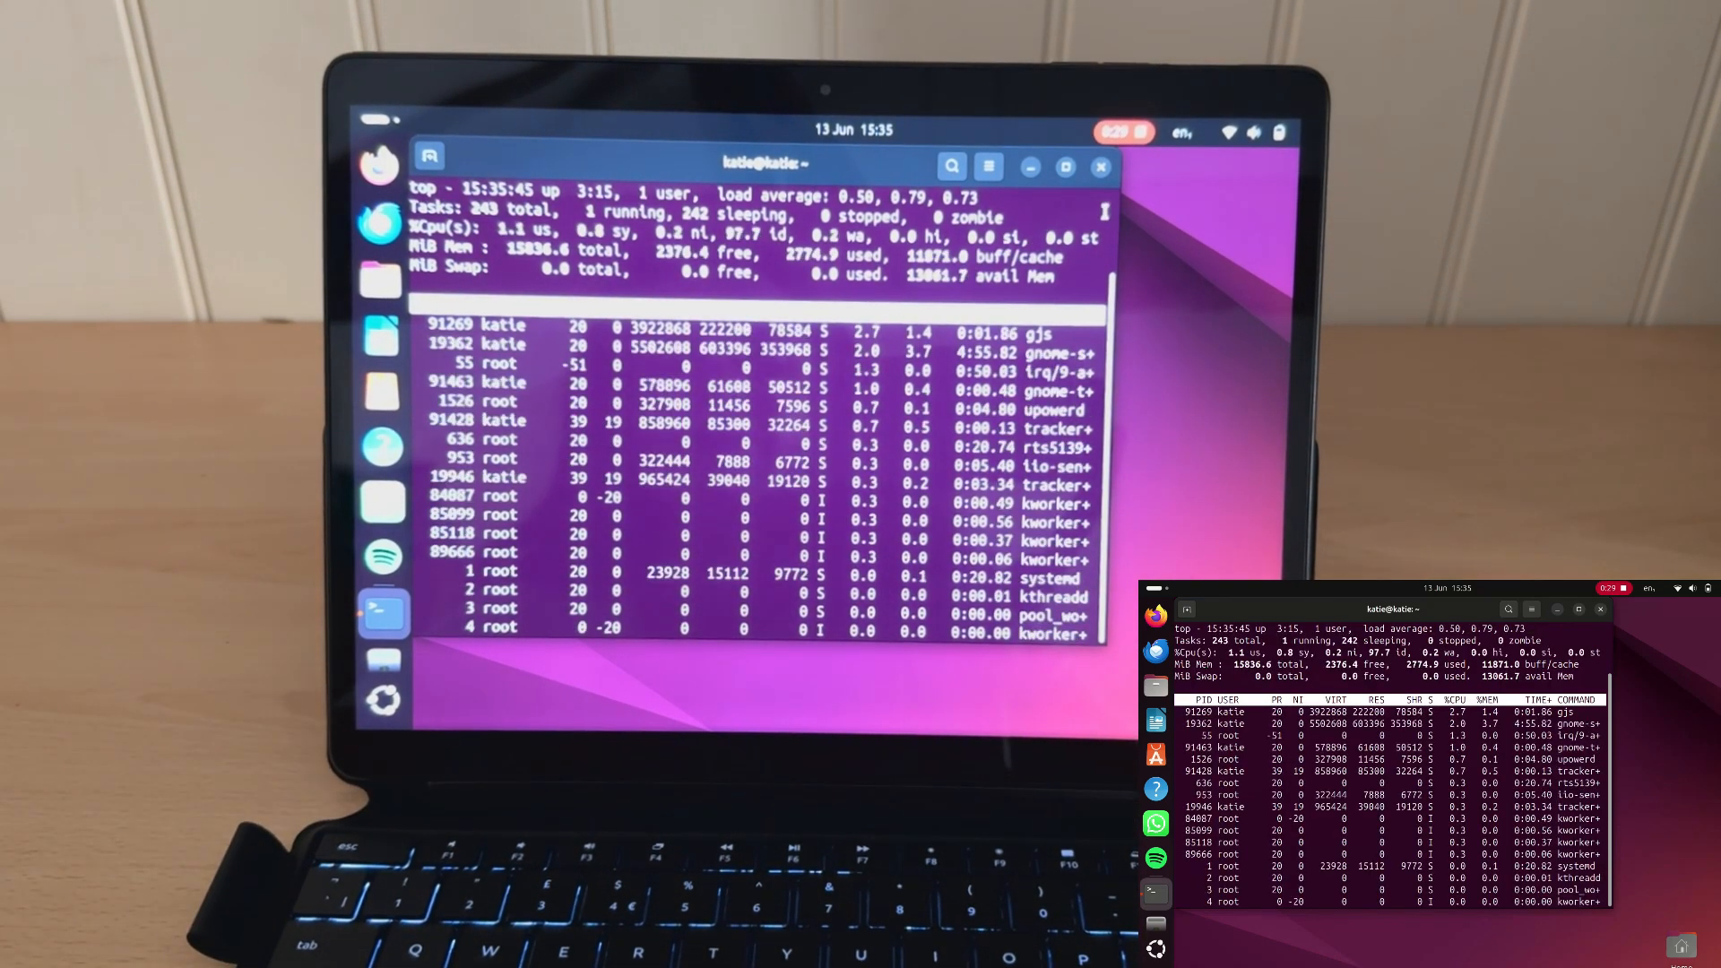
click(1099, 165)
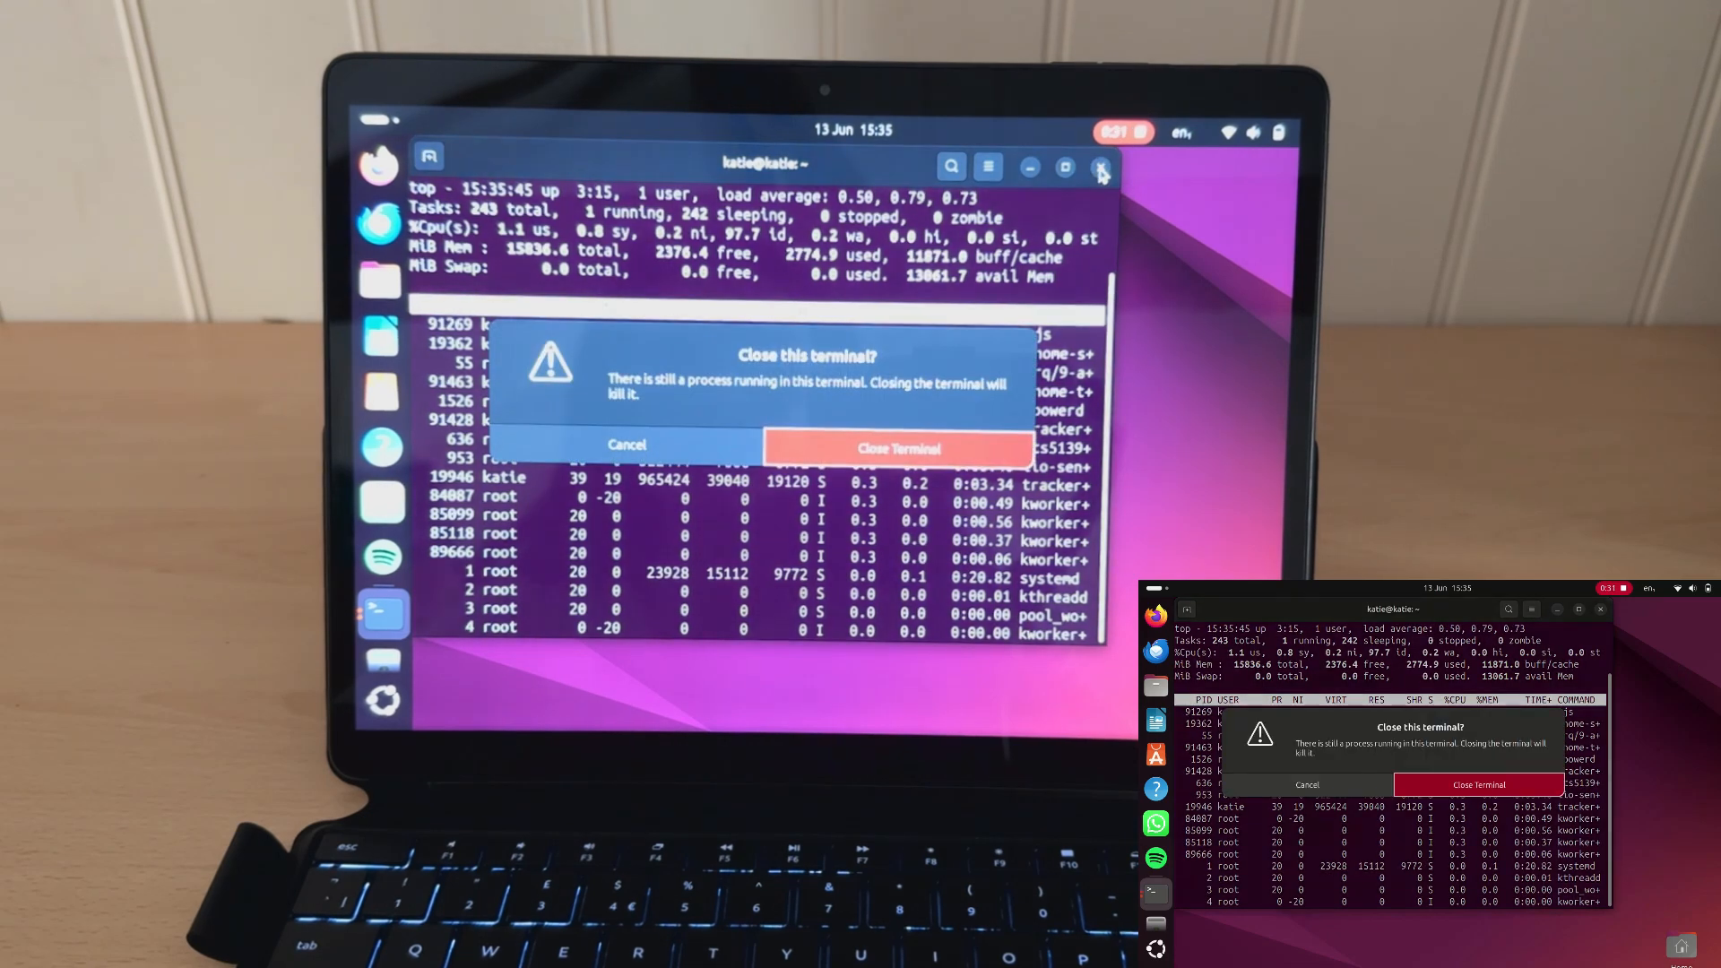
click(898, 448)
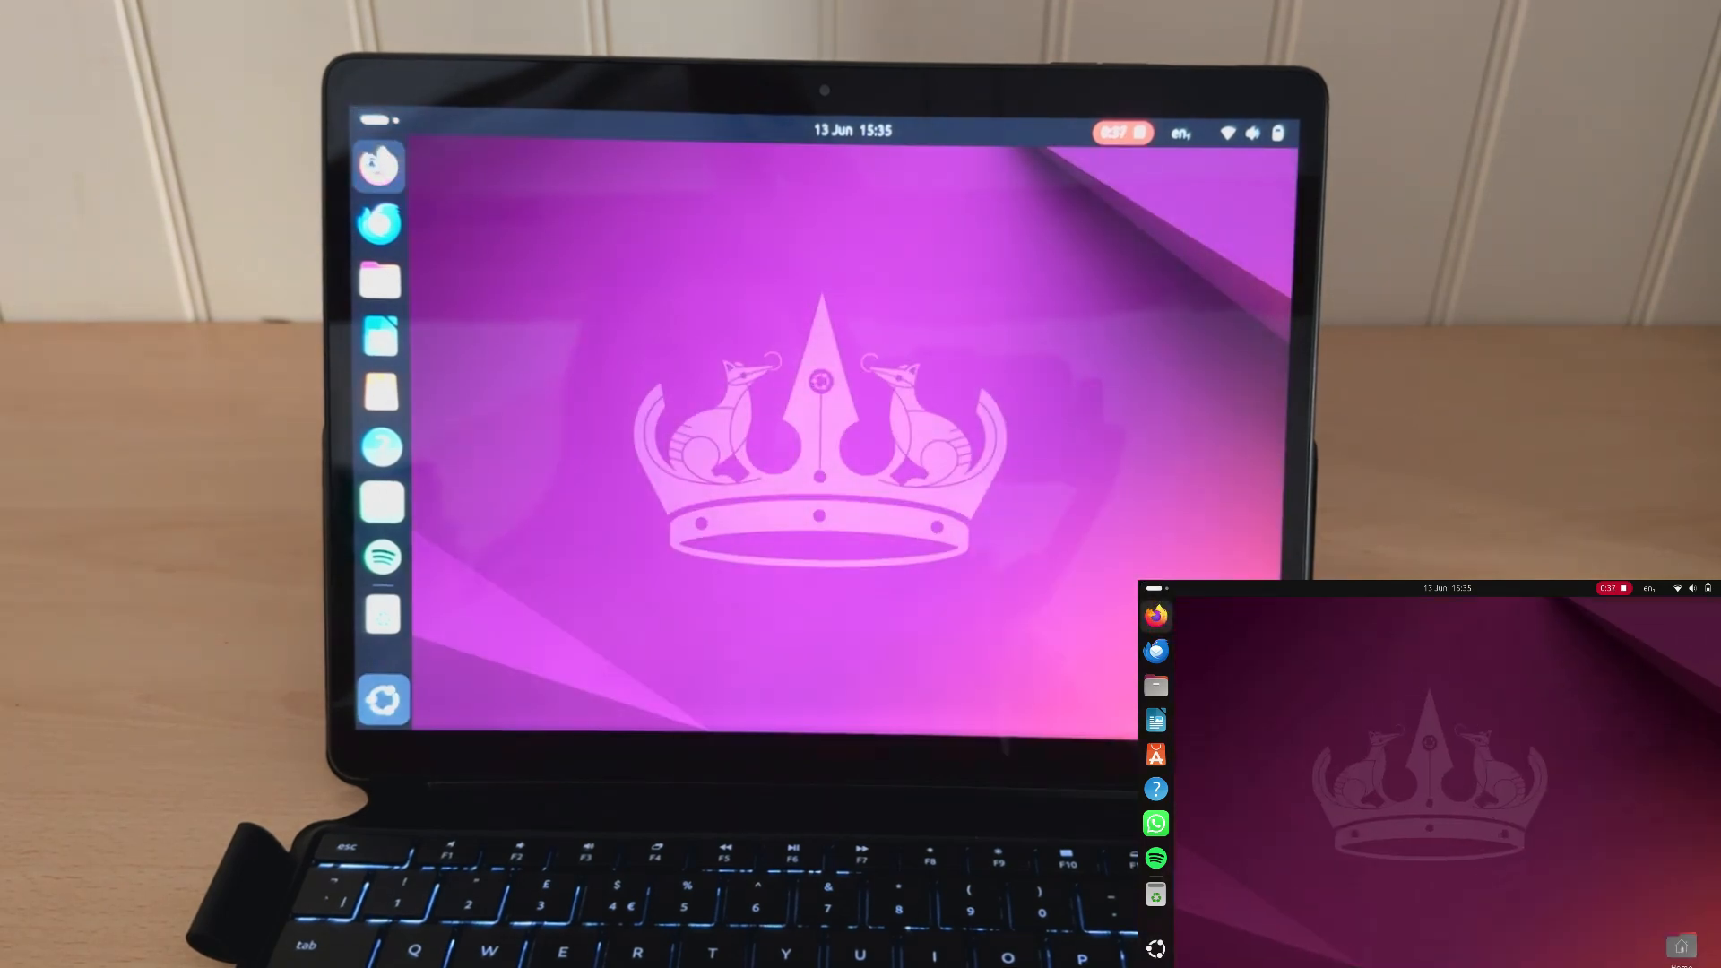
Step: Launch Firefox and type 'uk lapt' after starlabs.systems/ in the address bar
click(378, 165)
text(starlabs.systems/)
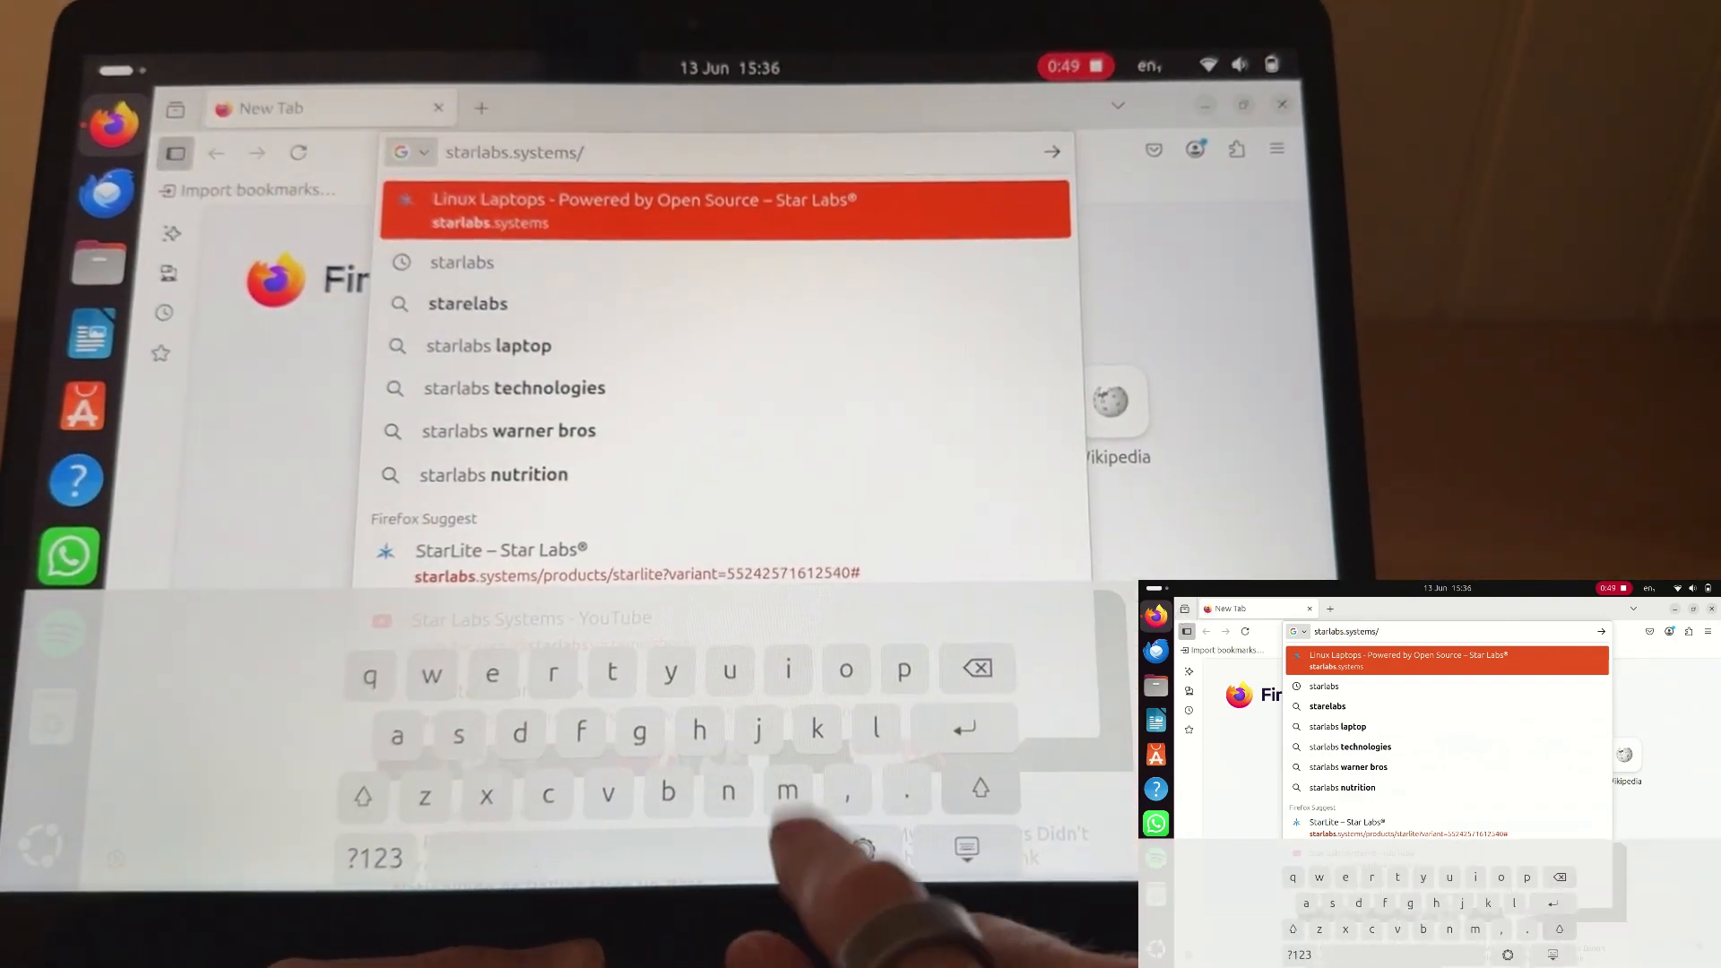
text(uk)
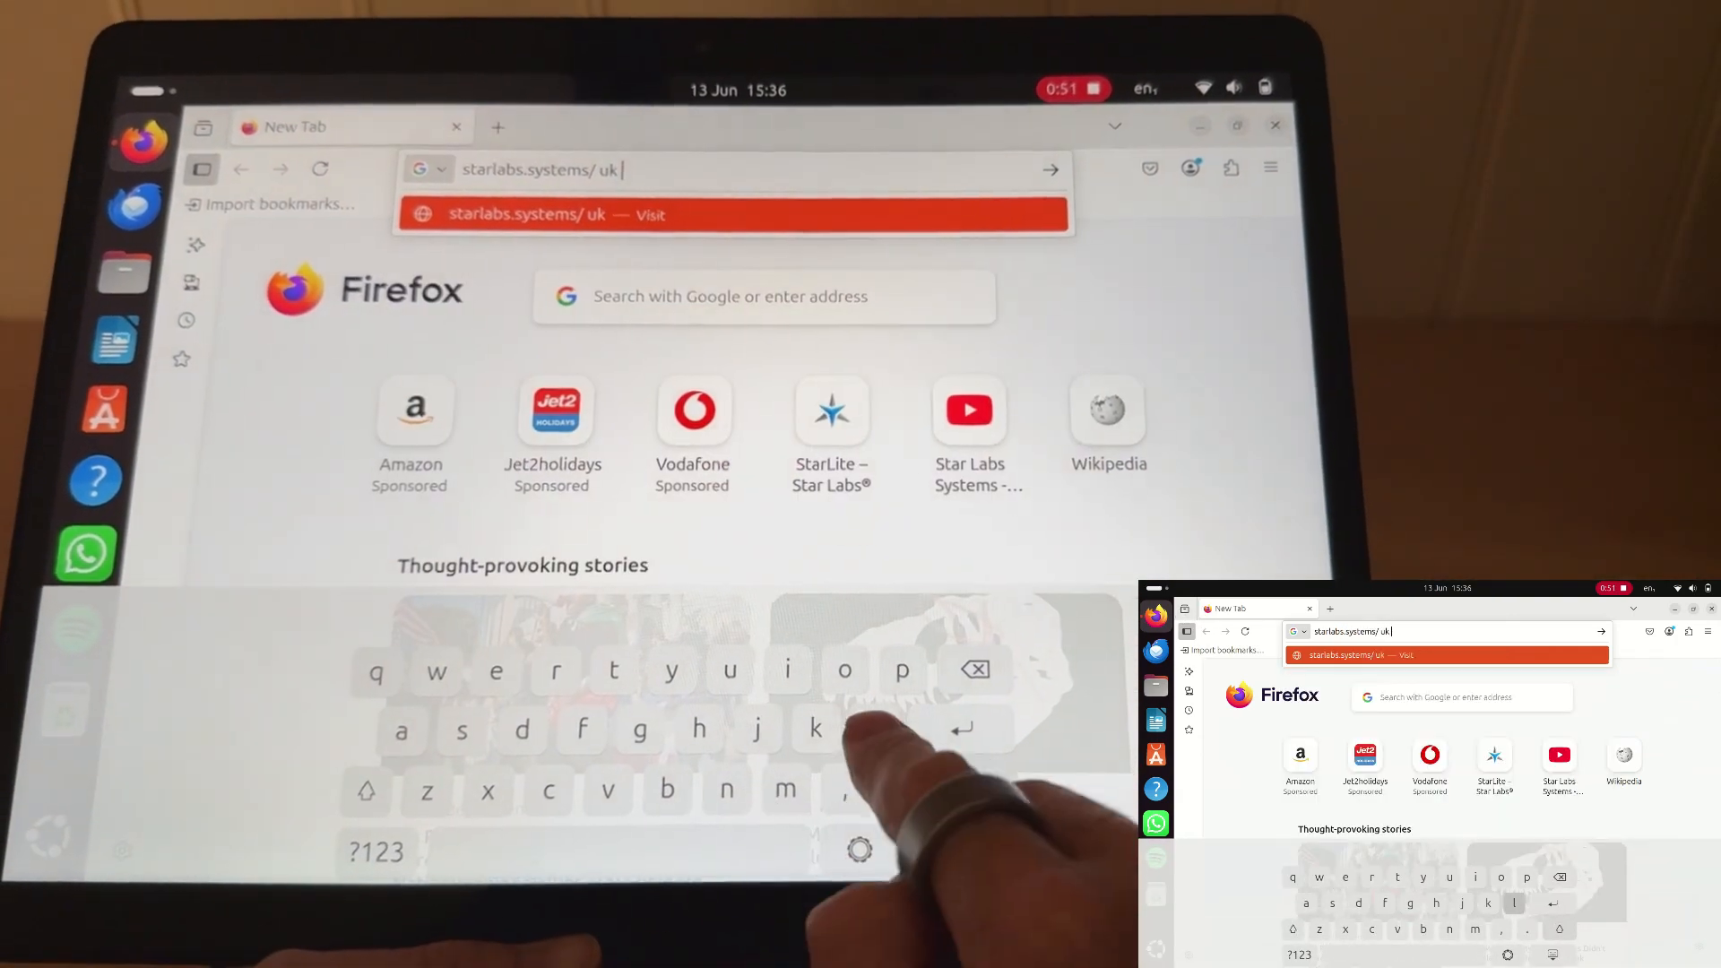
text(lapt)
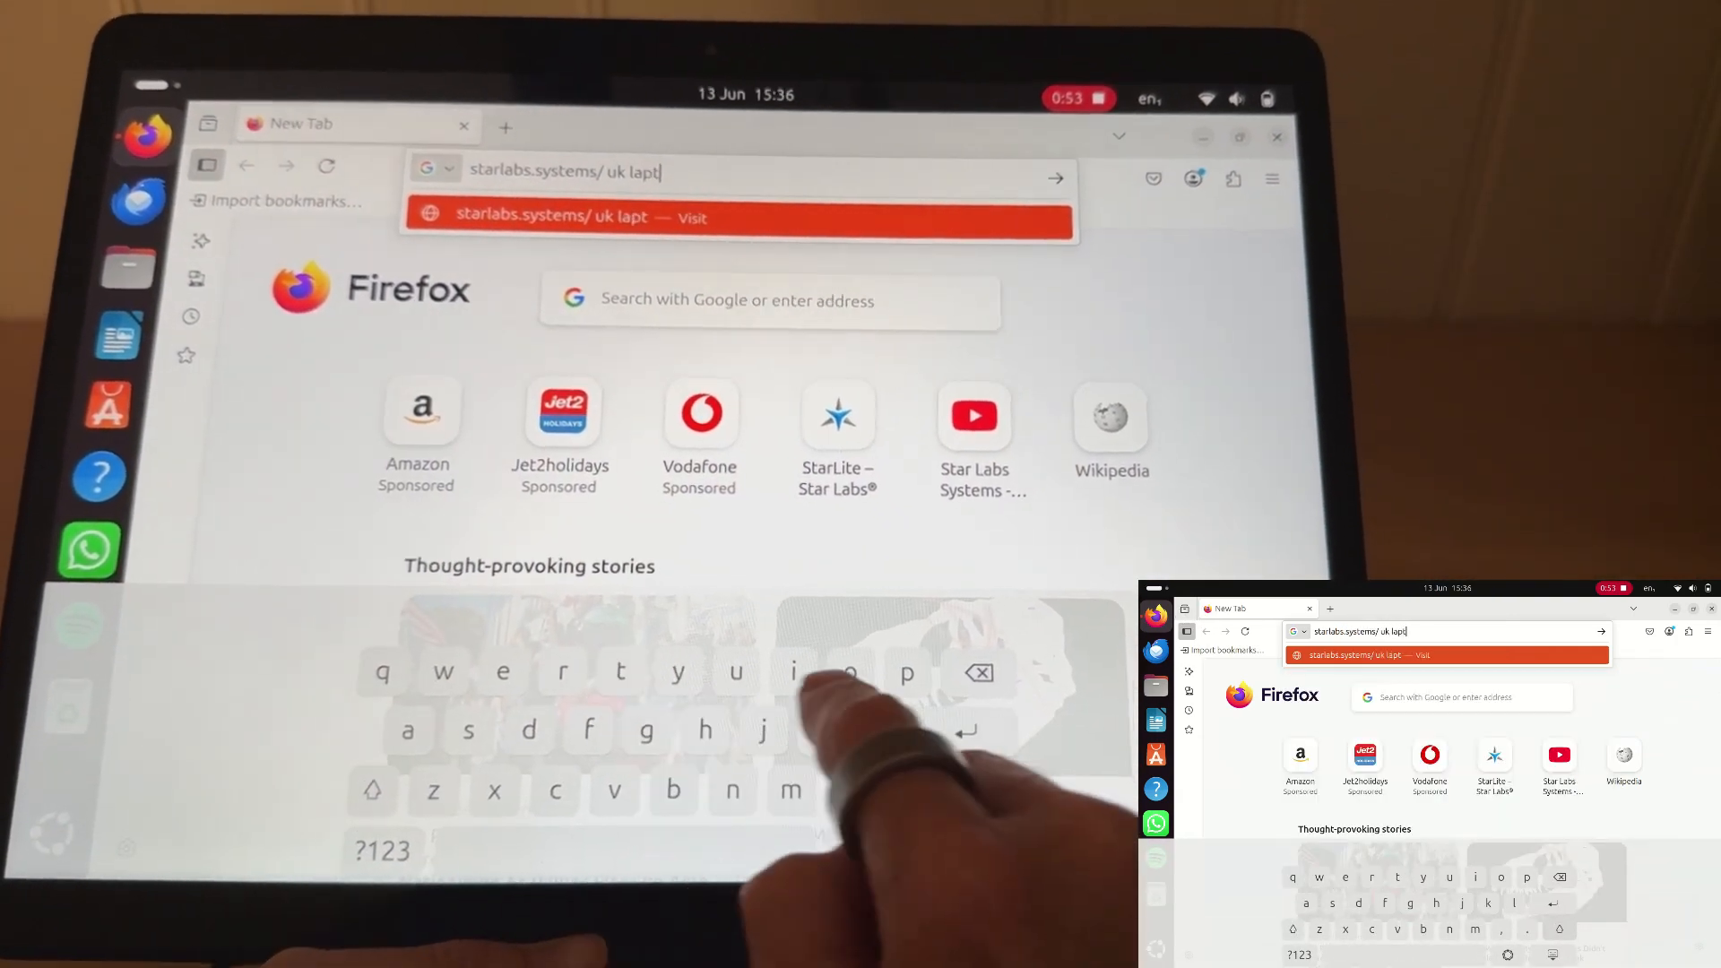